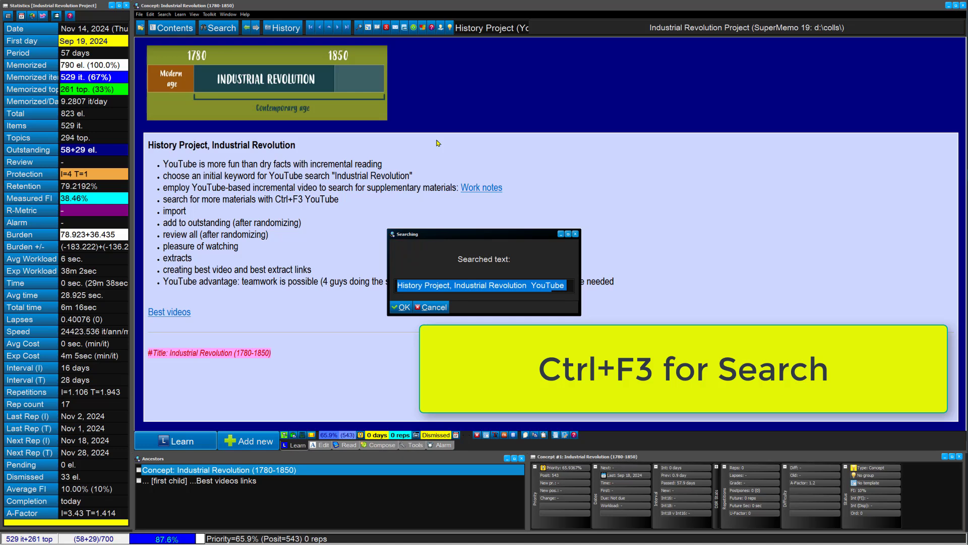
Step: Search YouTube for "Industrial Revolution" from the project concept (Ctrl+F3, YouTube choice)
{"action": "type", "text": "In"}
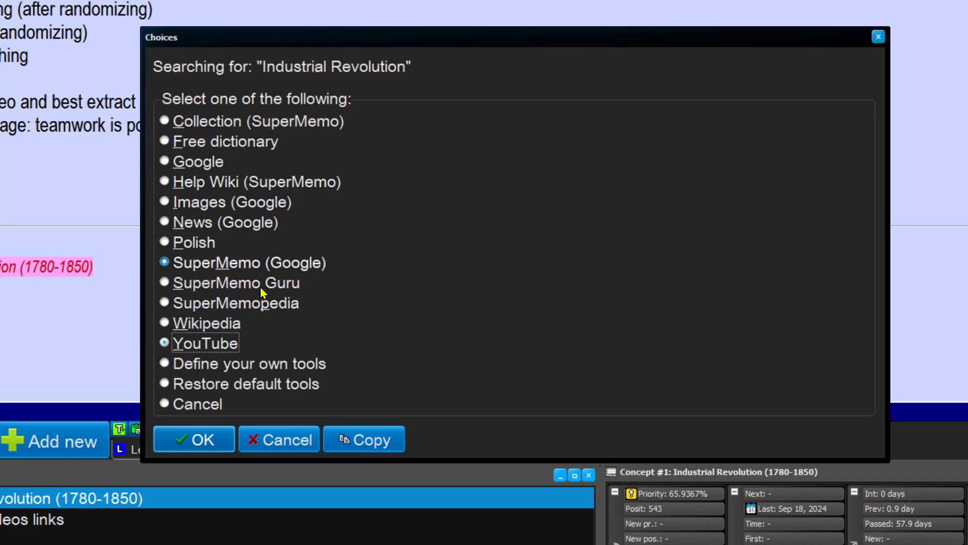
{"action": "left_click", "coordinate": [193, 438]}
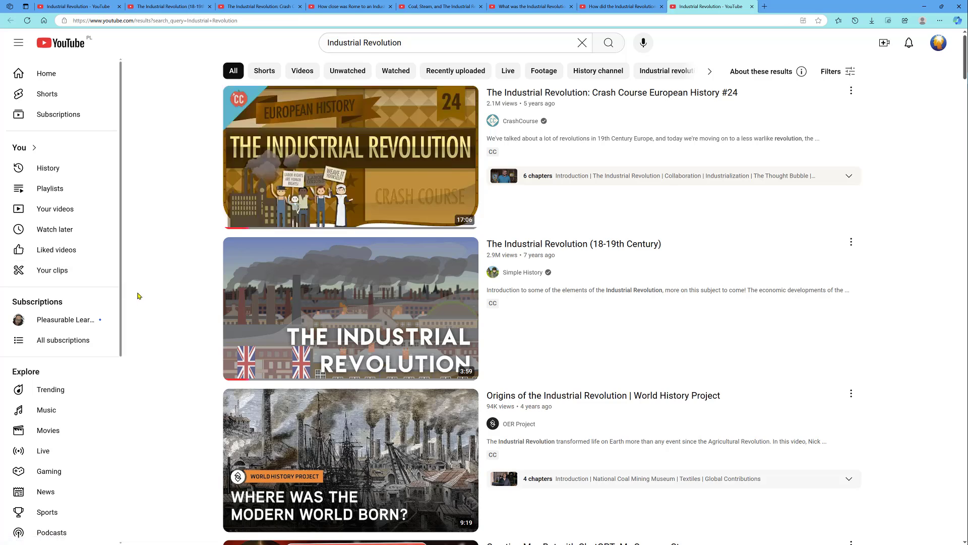
{"action": "mouse_move", "coordinate": [599, 172]}
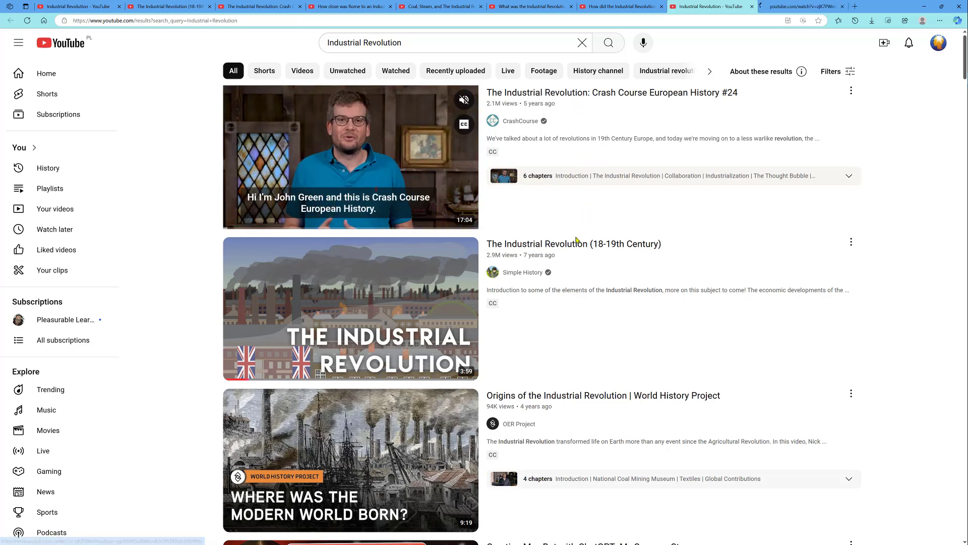
Step: Scroll through the YouTube results to find promising Industrial Revolution videos
{"action": "scroll", "scroll_direction": "down", "scroll_amount": 3}
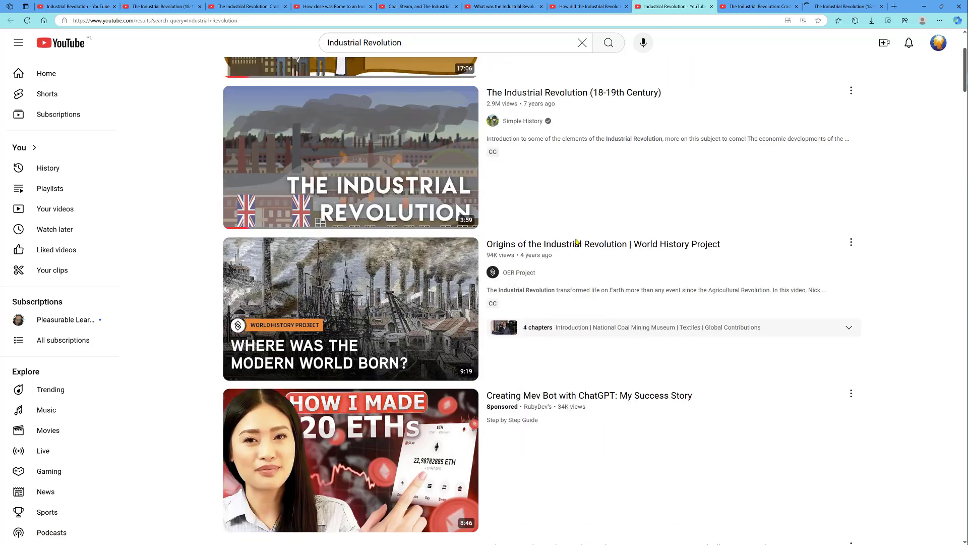
{"action": "scroll", "scroll_direction": "down", "scroll_amount": 3}
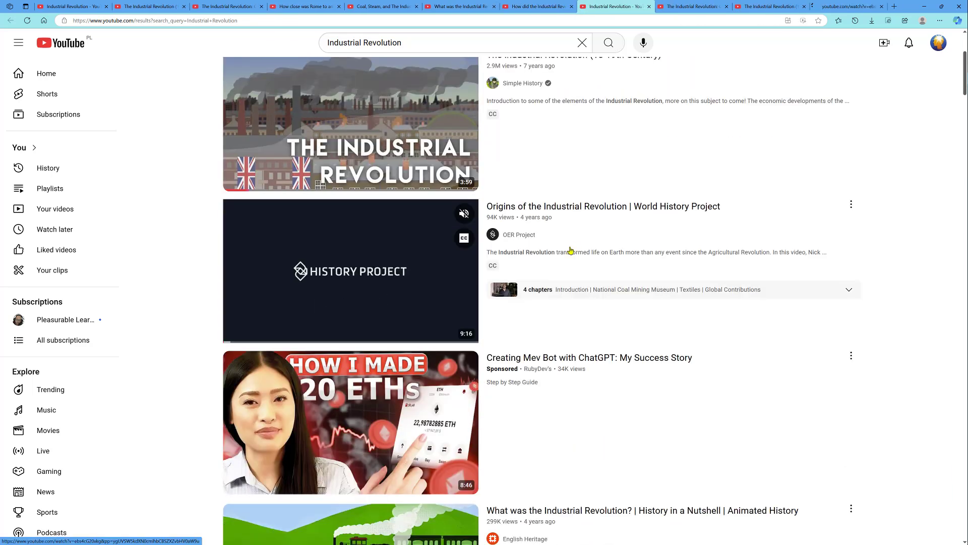
{"action": "scroll", "scroll_direction": "down", "scroll_amount": 3}
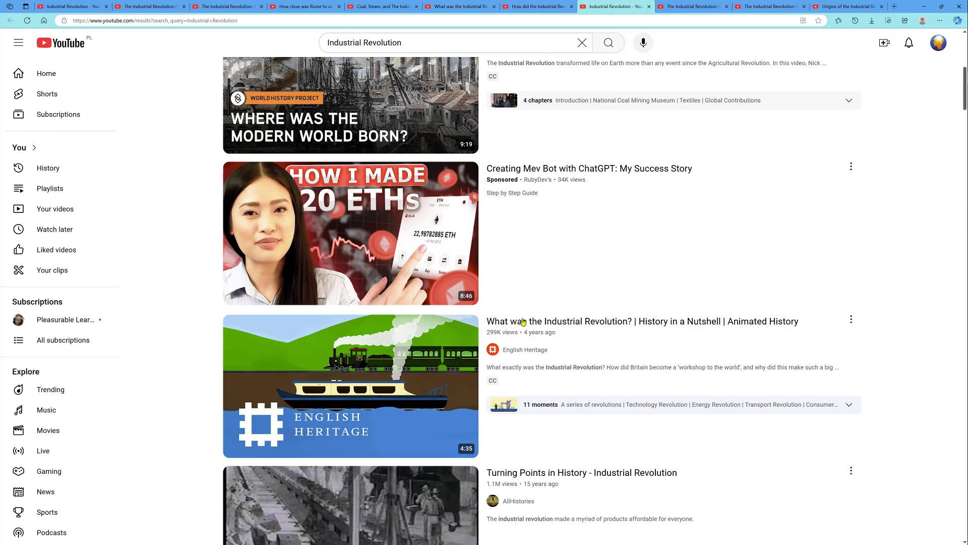
{"action": "scroll", "scroll_direction": "down", "scroll_amount": 3}
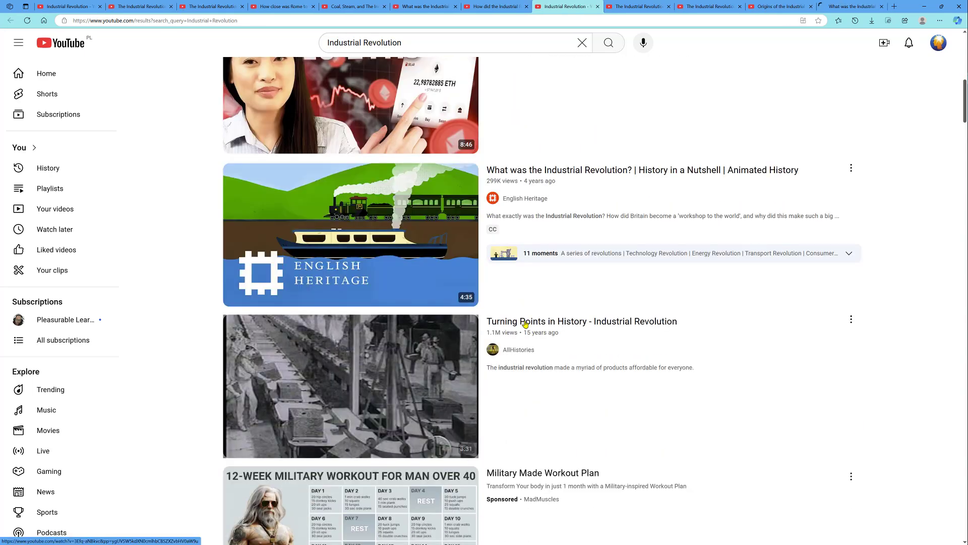
{"action": "scroll", "scroll_direction": "down", "scroll_amount": 3}
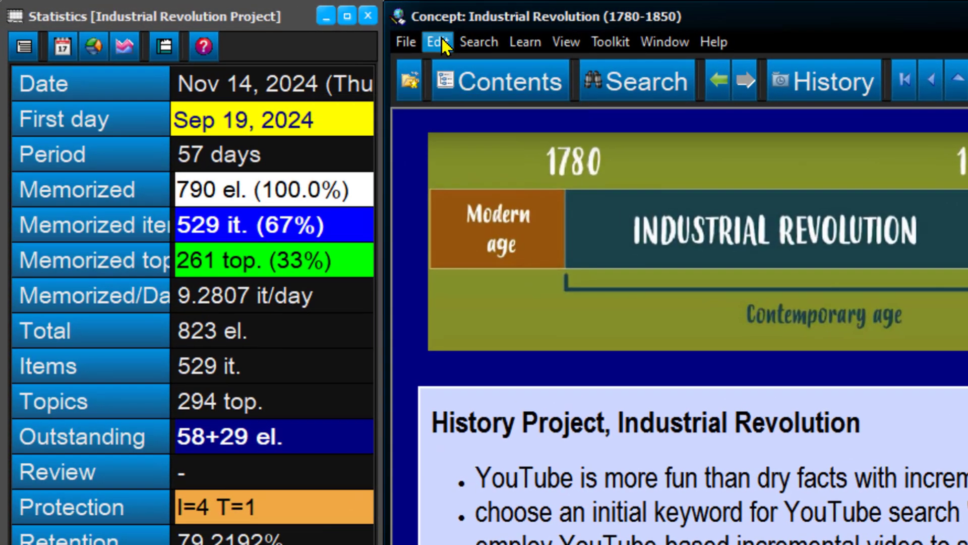
Step: Import only the browser's YouTube video tabs into the History Project (YouTube) group
{"action": "left_click", "coordinate": [436, 41]}
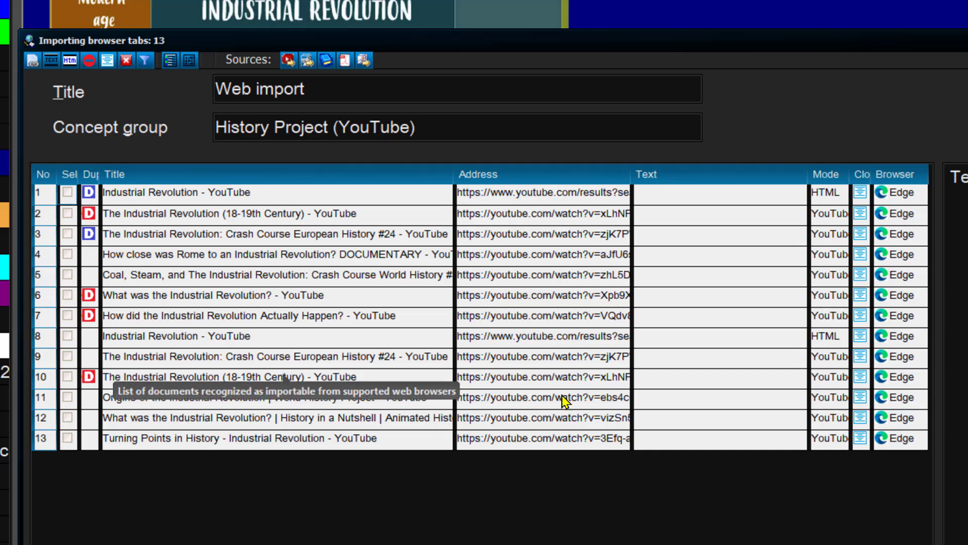
{"action": "mouse_move", "coordinate": [538, 306]}
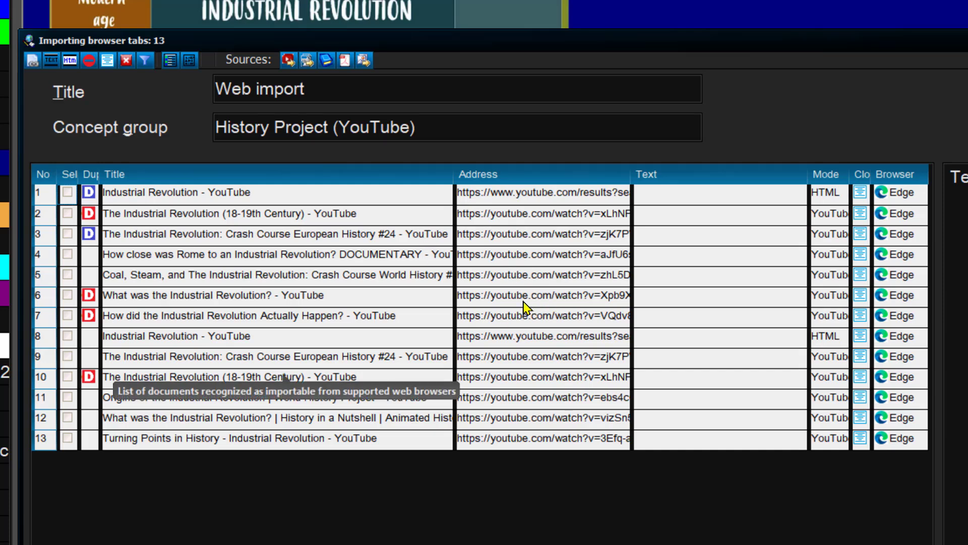
{"action": "mouse_move", "coordinate": [110, 241]}
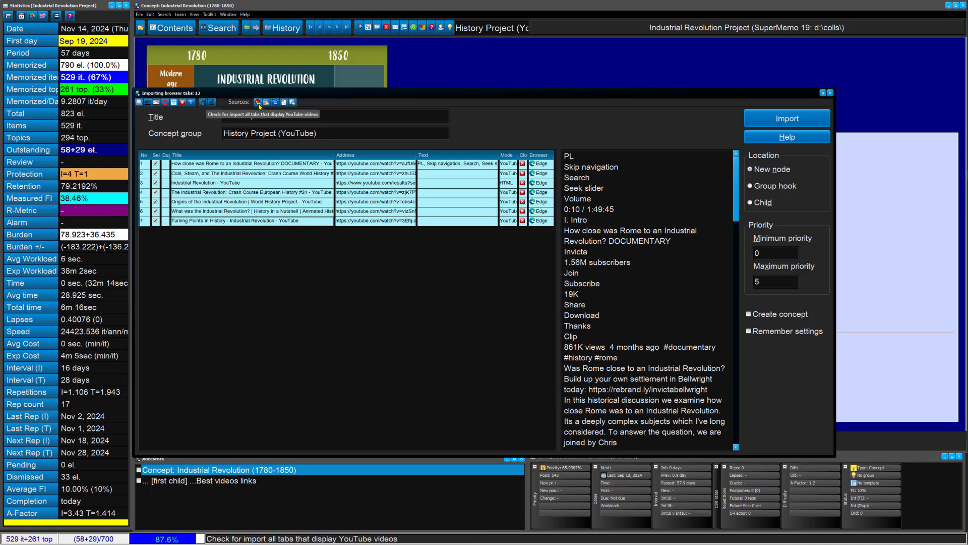
{"action": "left_click", "coordinate": [266, 102]}
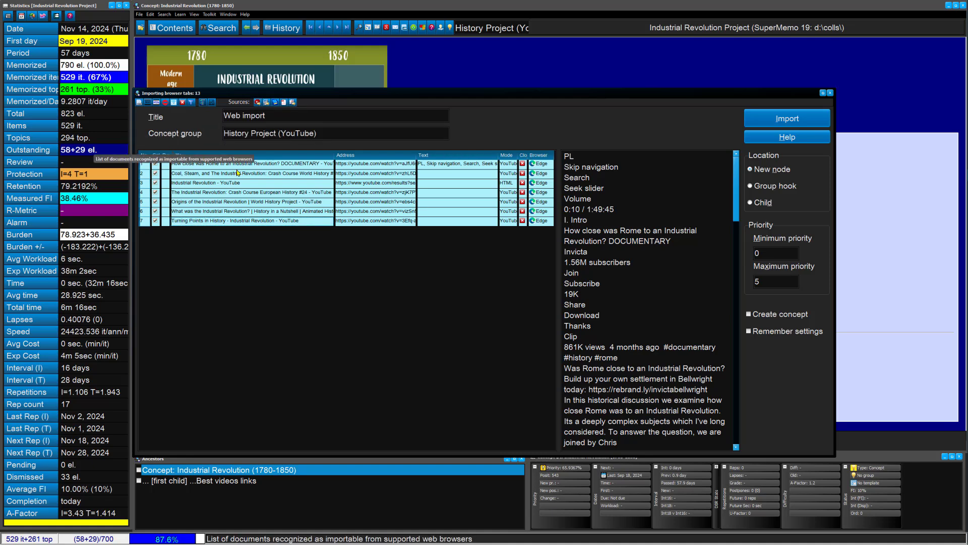
{"action": "mouse_move", "coordinate": [371, 195]}
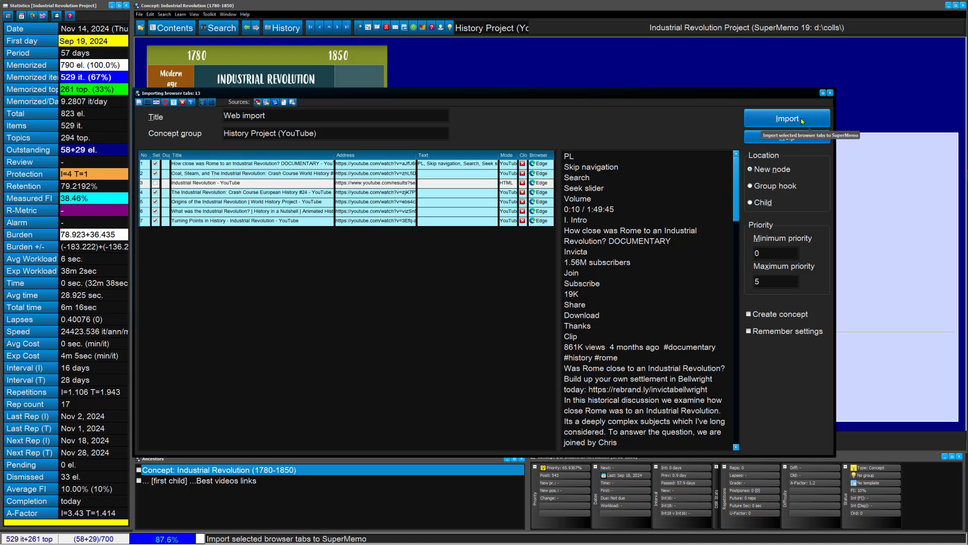
{"action": "left_click", "coordinate": [786, 118]}
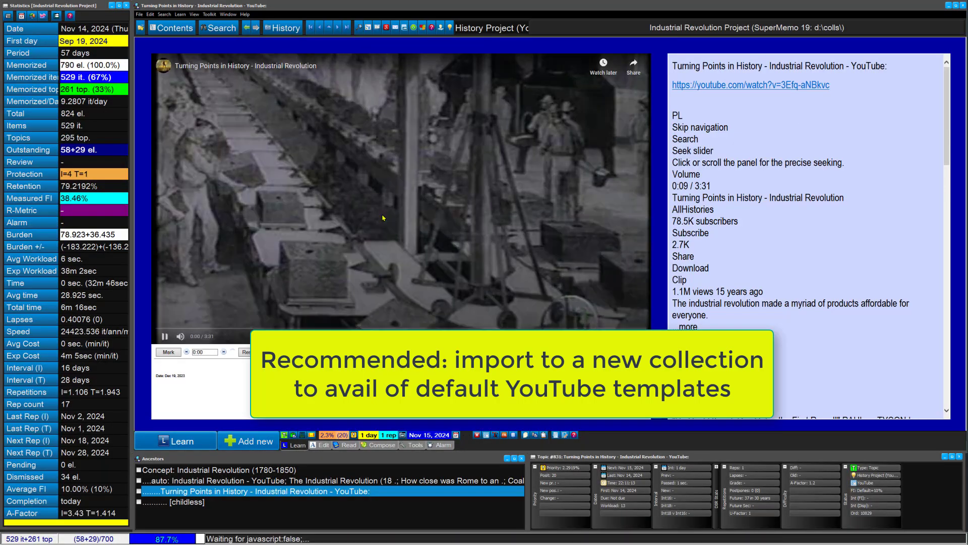
Step: Pause playback of the imported Turning Points in History video
{"action": "left_click", "coordinate": [400, 199]}
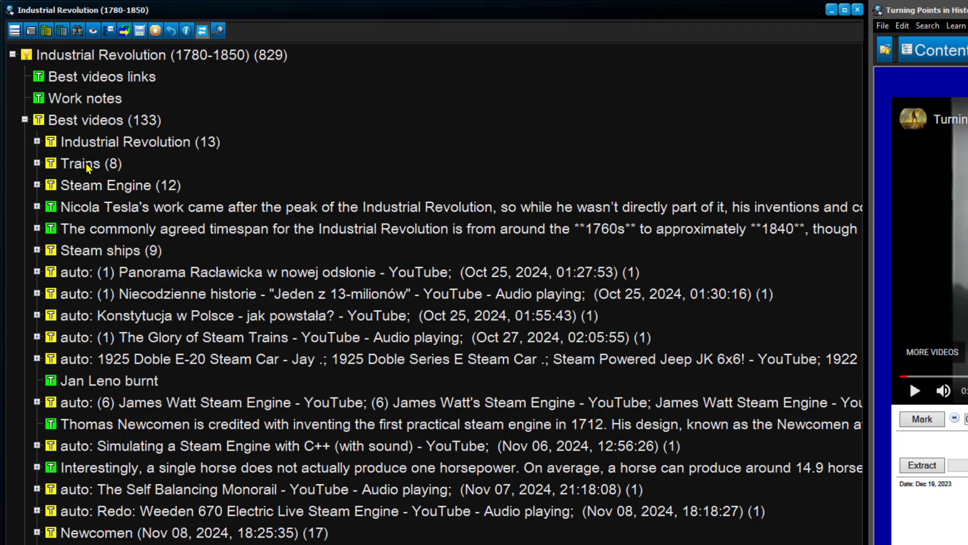
{"action": "mouse_move", "coordinate": [103, 209]}
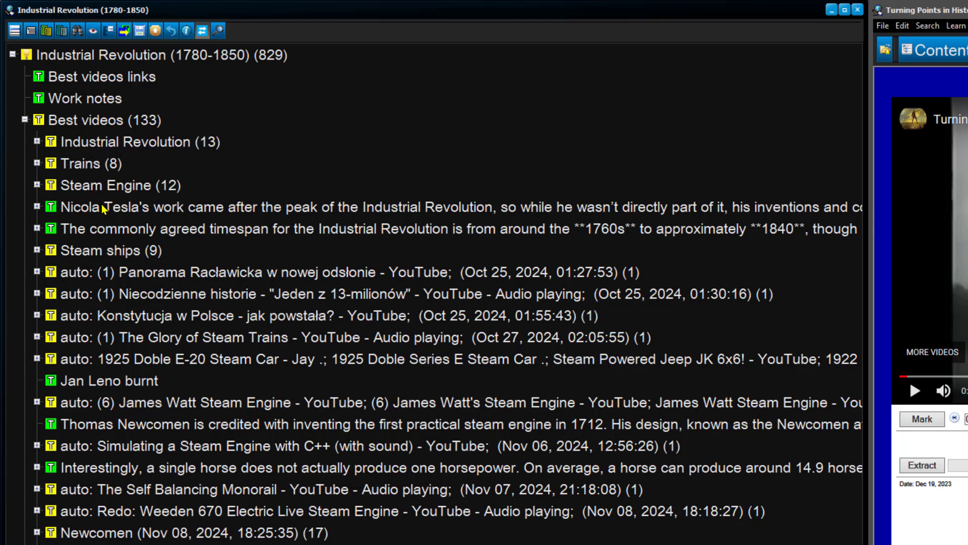
{"action": "mouse_move", "coordinate": [107, 266]}
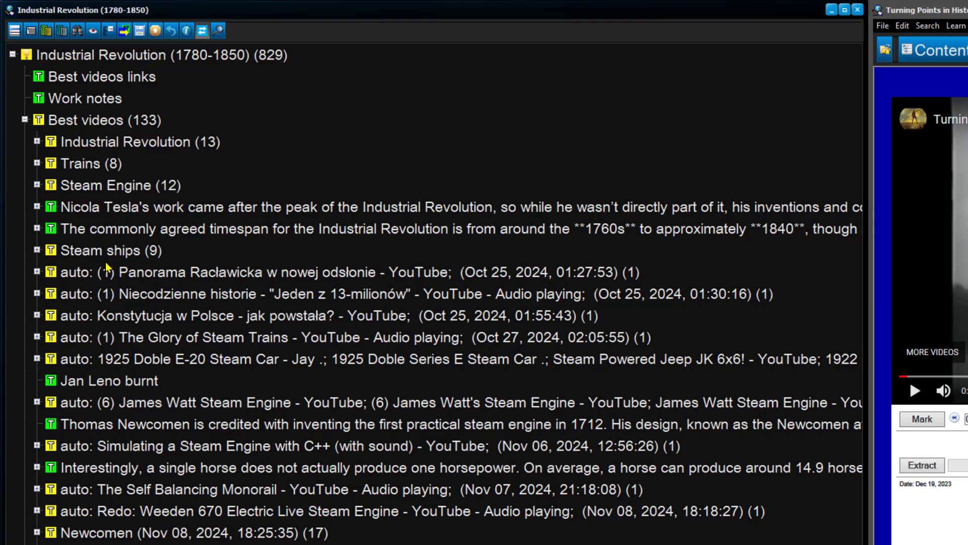
{"action": "mouse_move", "coordinate": [120, 387]}
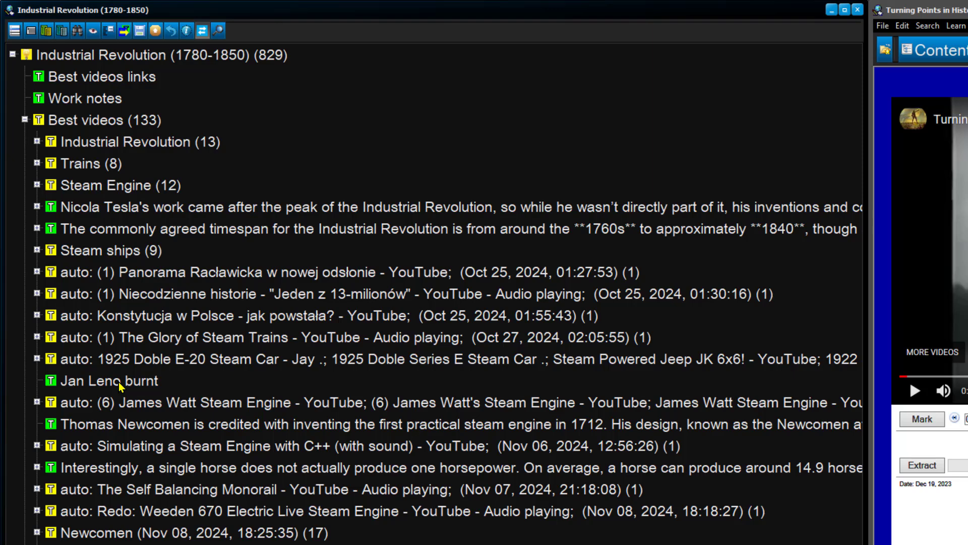
{"action": "mouse_move", "coordinate": [128, 403]}
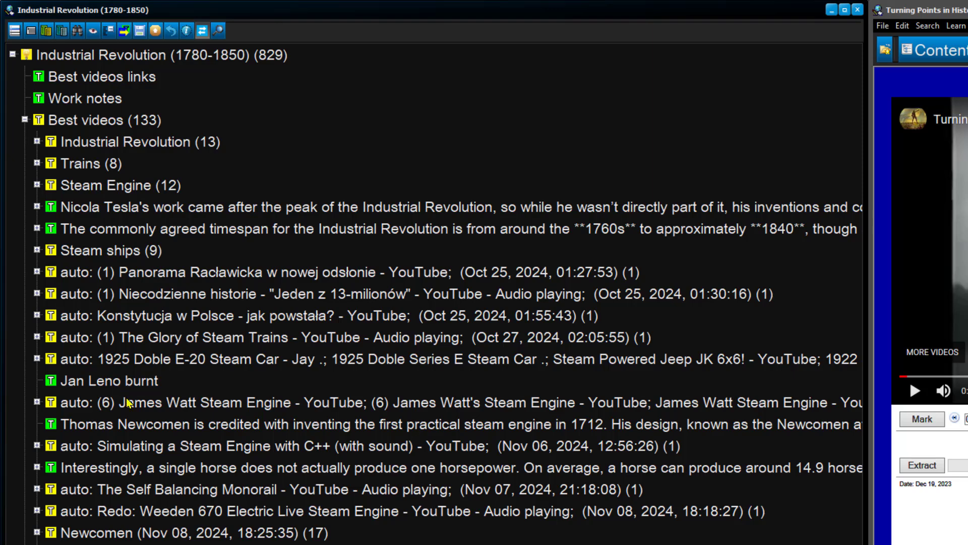
{"action": "mouse_move", "coordinate": [130, 402]}
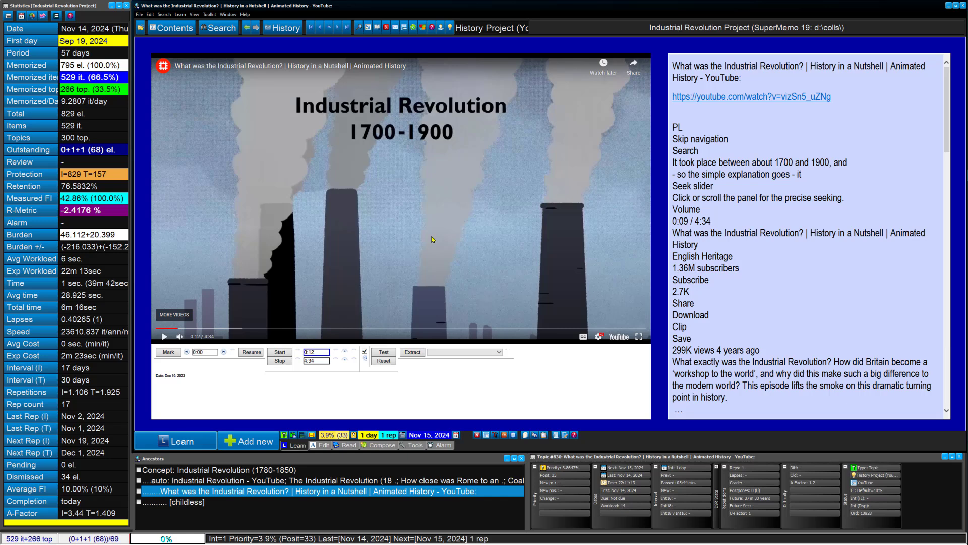
{"action": "mouse_move", "coordinate": [329, 27]}
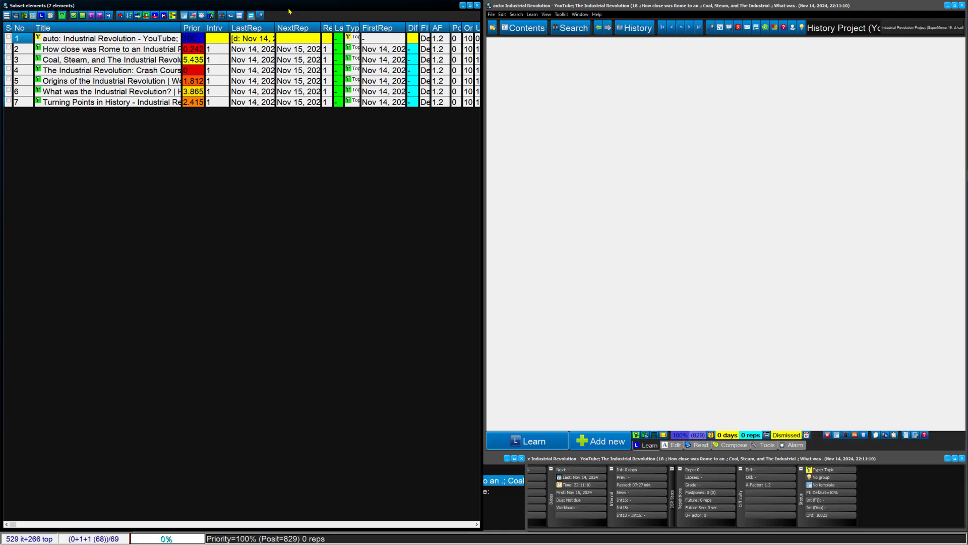
Step: Add the six imported video topics to today's outstanding queue, including today's elements, and close the browser
{"action": "left_click", "coordinate": [163, 15]}
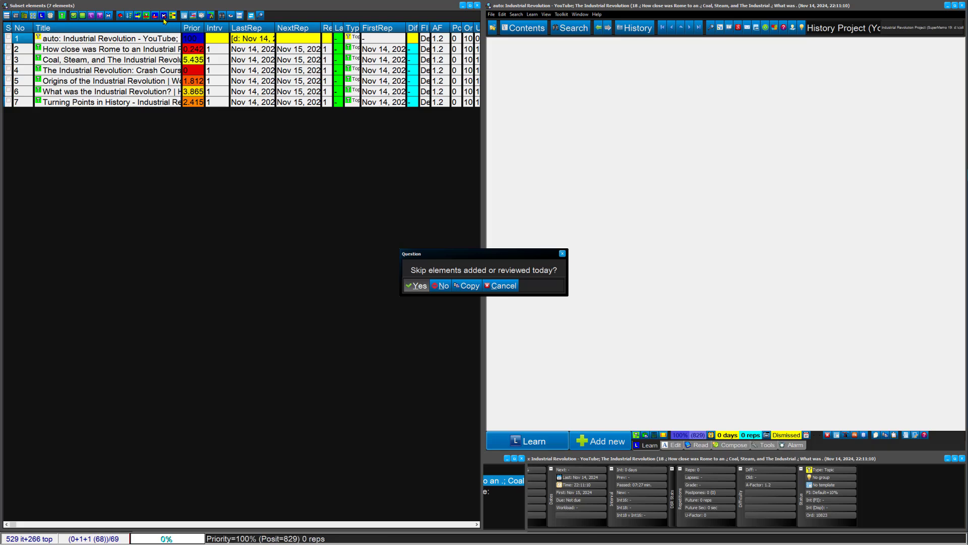
{"action": "left_click", "coordinate": [441, 285]}
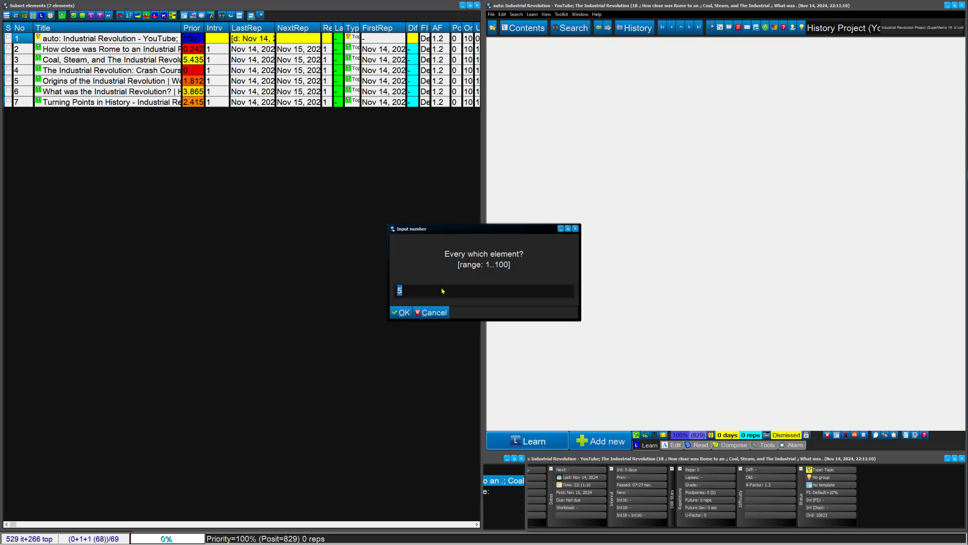
{"action": "left_click", "coordinate": [401, 311]}
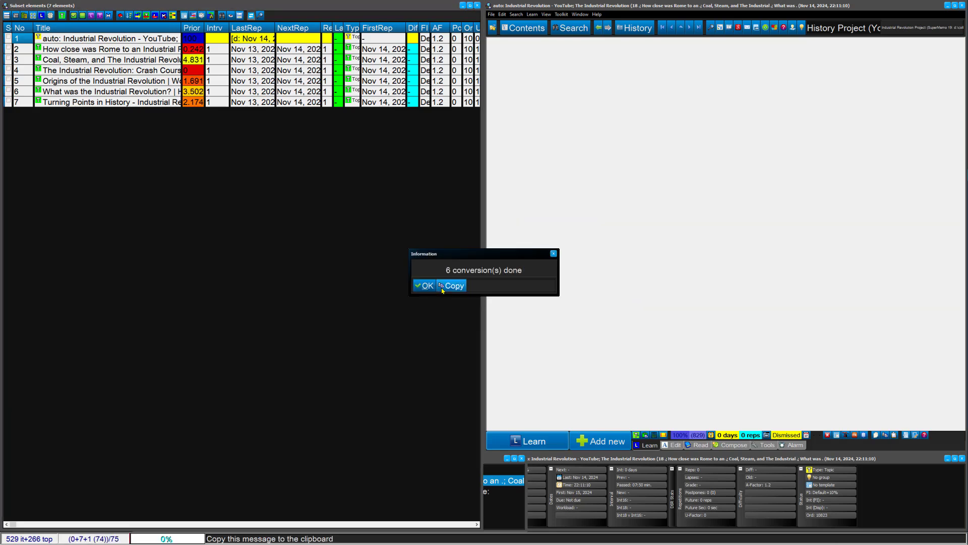
{"action": "left_click", "coordinate": [423, 286]}
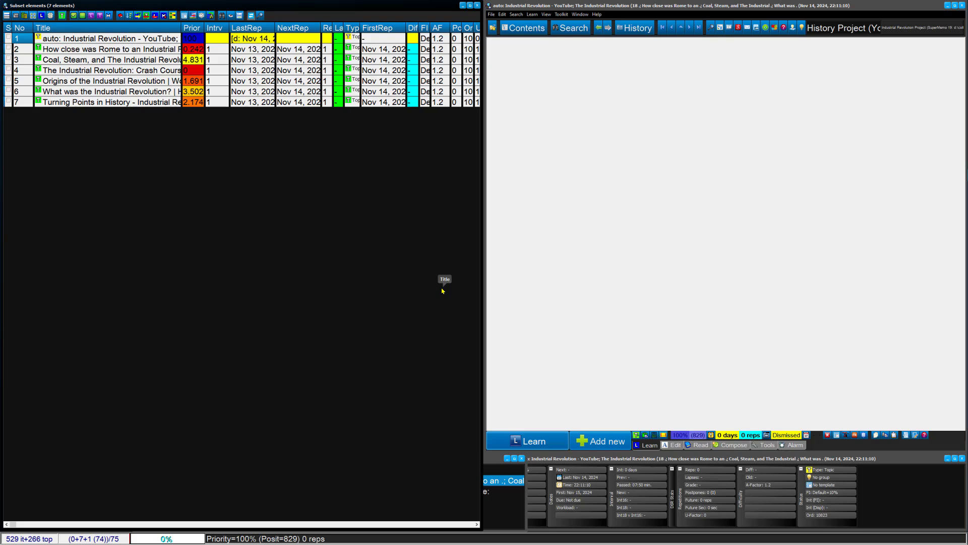
{"action": "key", "text": "ctrl+shift+f11"}
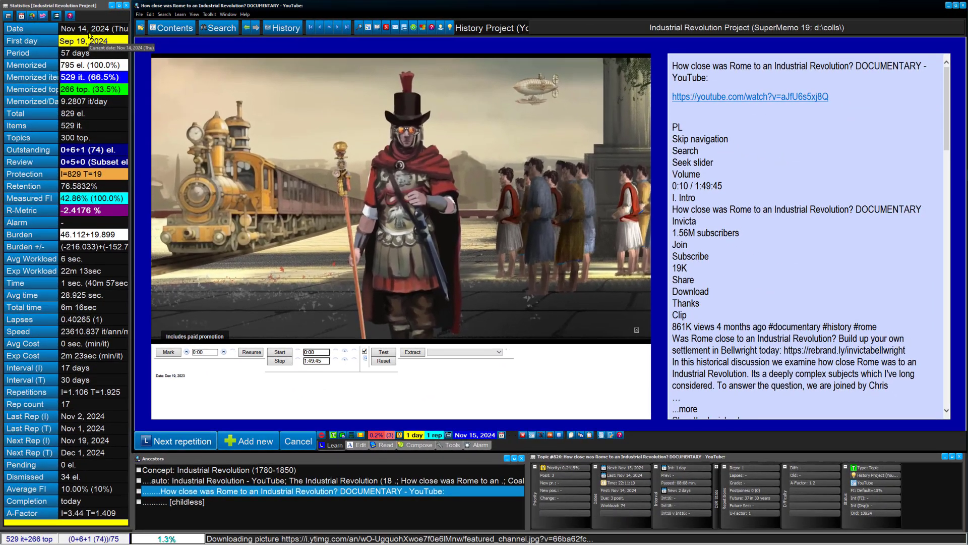
Step: Set the Rome Industrial Revolution topic to priority position 4 with next review on November 15, 2024
{"action": "left_click", "coordinate": [403, 204]}
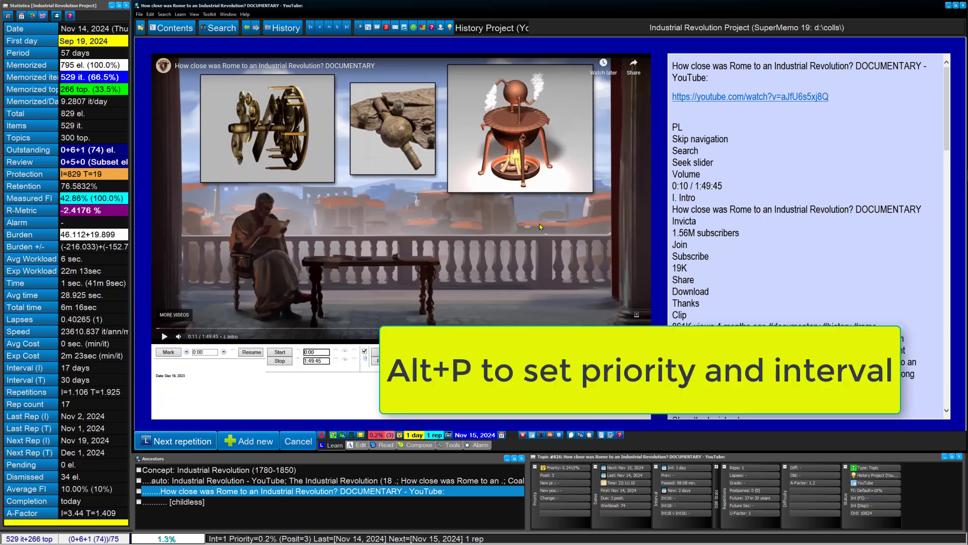
{"action": "key", "text": "Alt+p"}
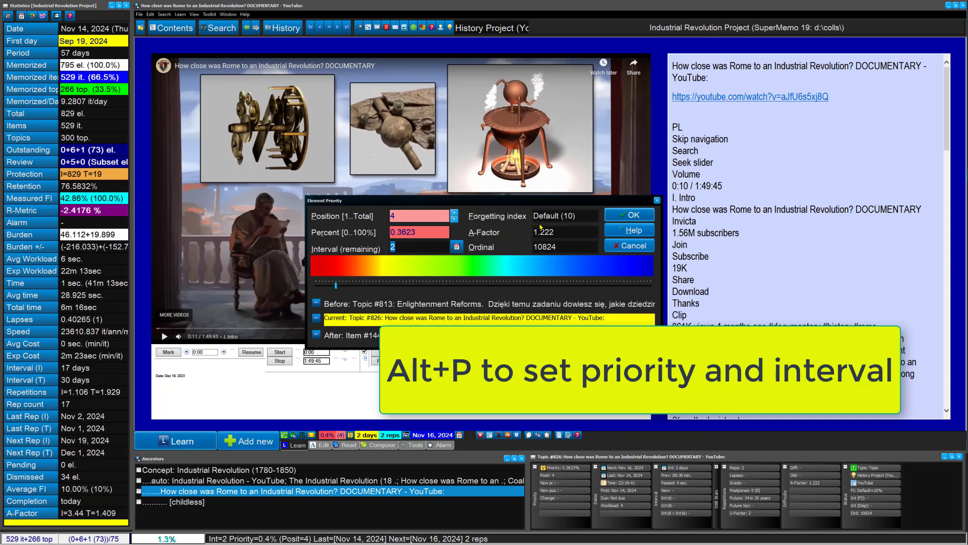
{"action": "left_click", "coordinate": [628, 215]}
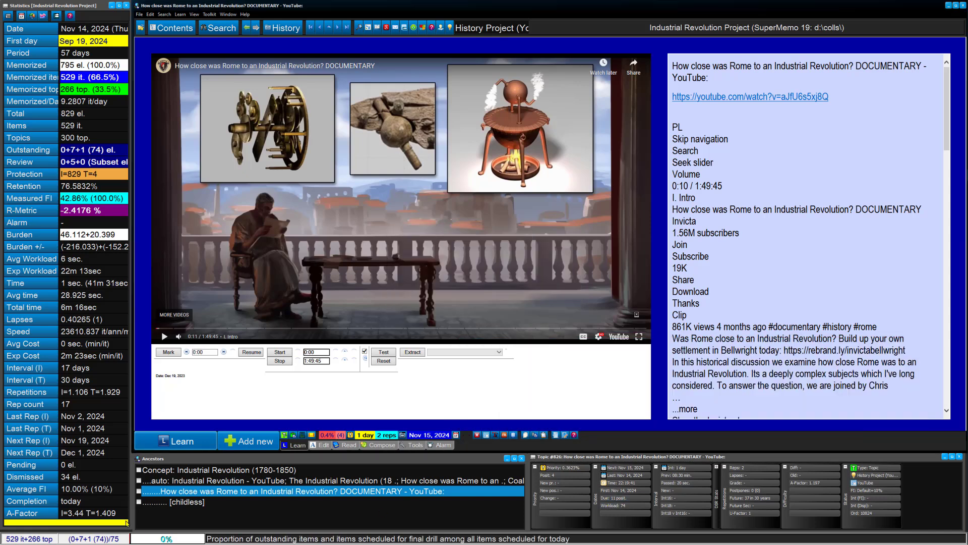
Step: Clip the Crash Course video from 0:25, demote it to priority position 547, and advance to the next topic
{"action": "left_click", "coordinate": [175, 440]}
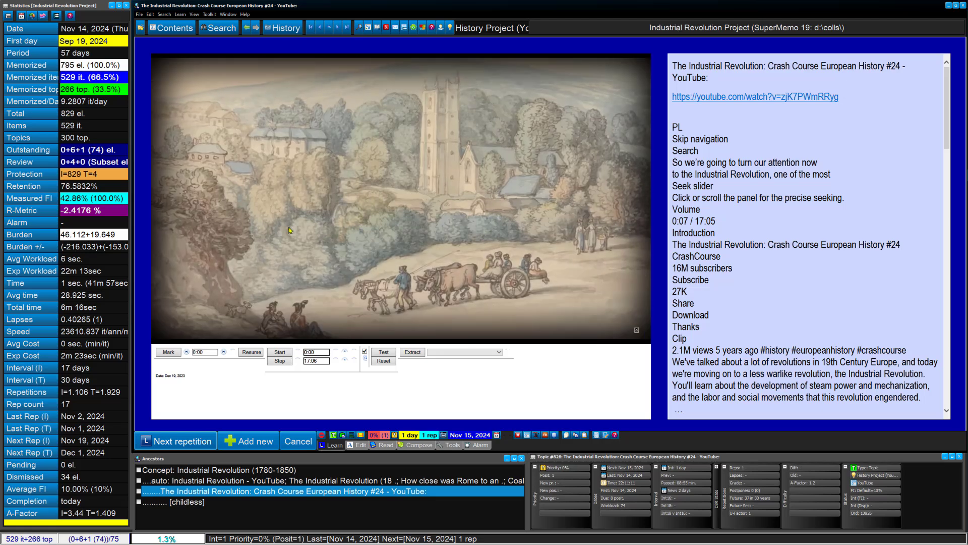
{"action": "left_click", "coordinate": [279, 351]}
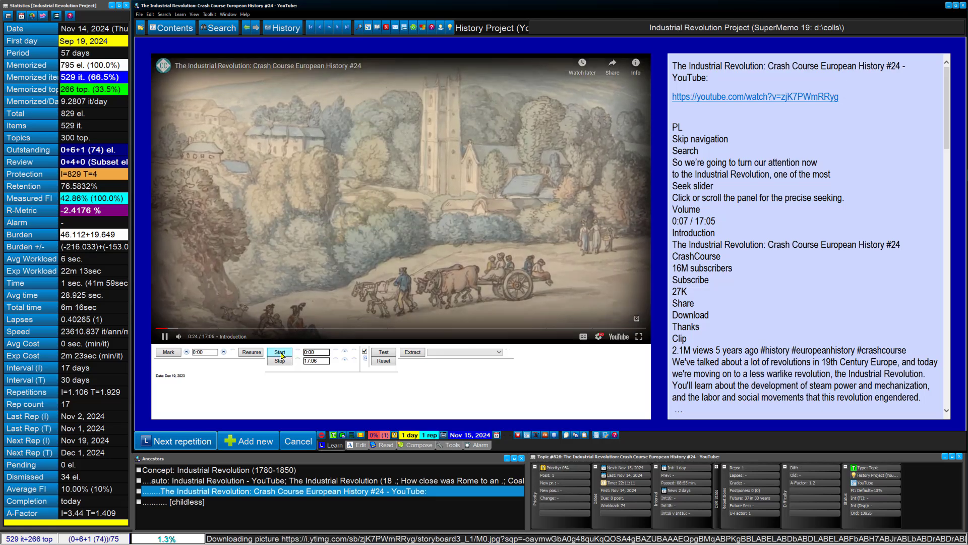
{"action": "left_click", "coordinate": [279, 352]}
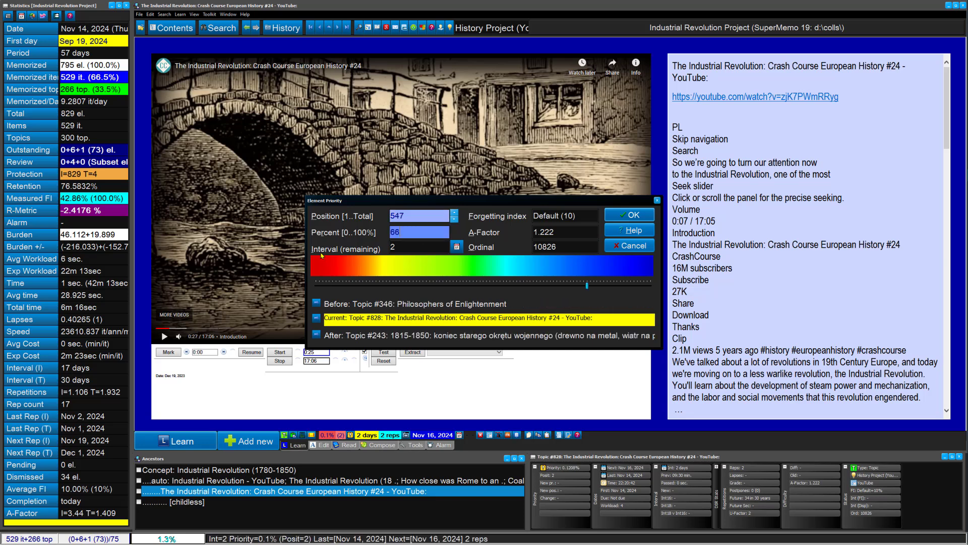
{"action": "left_click", "coordinate": [629, 215]}
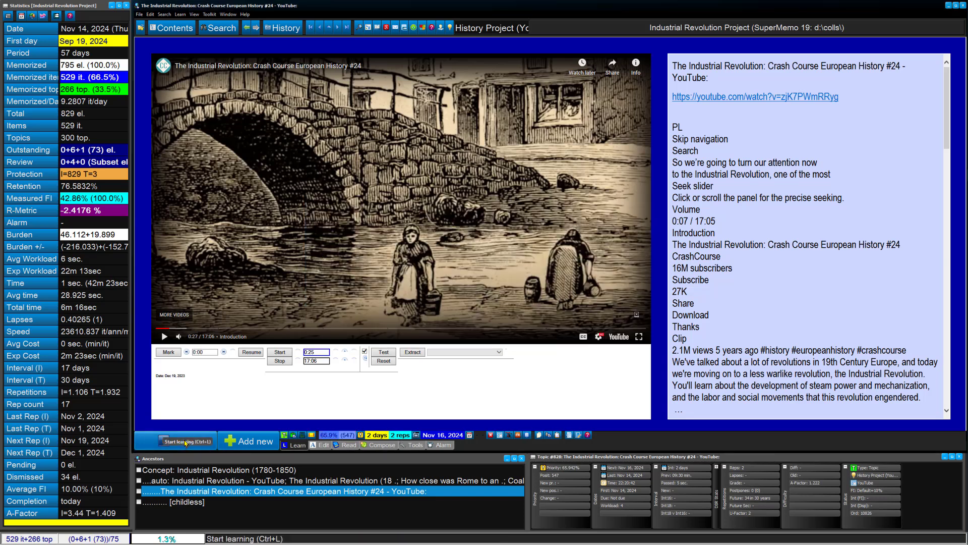
{"action": "left_click", "coordinate": [184, 441]}
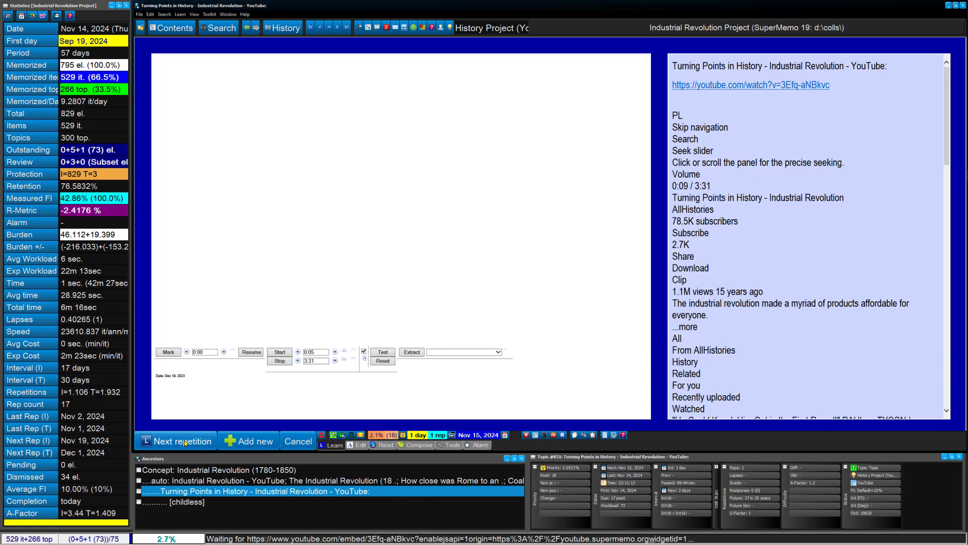
Step: Clip the Turning Points video from 0:17 and set its priority position to 22
{"action": "left_click", "coordinate": [183, 441]}
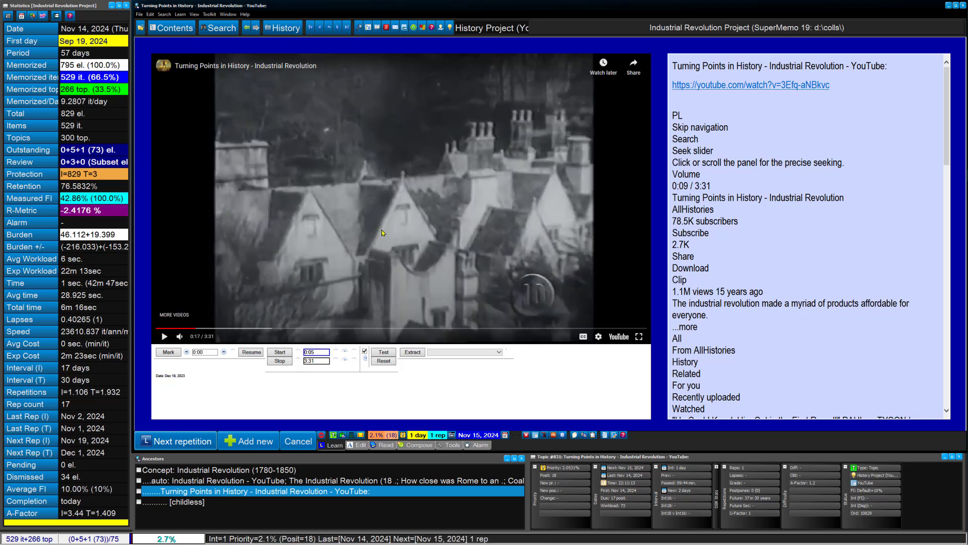
{"action": "left_click", "coordinate": [279, 352]}
{"action": "type", "text": "22"}
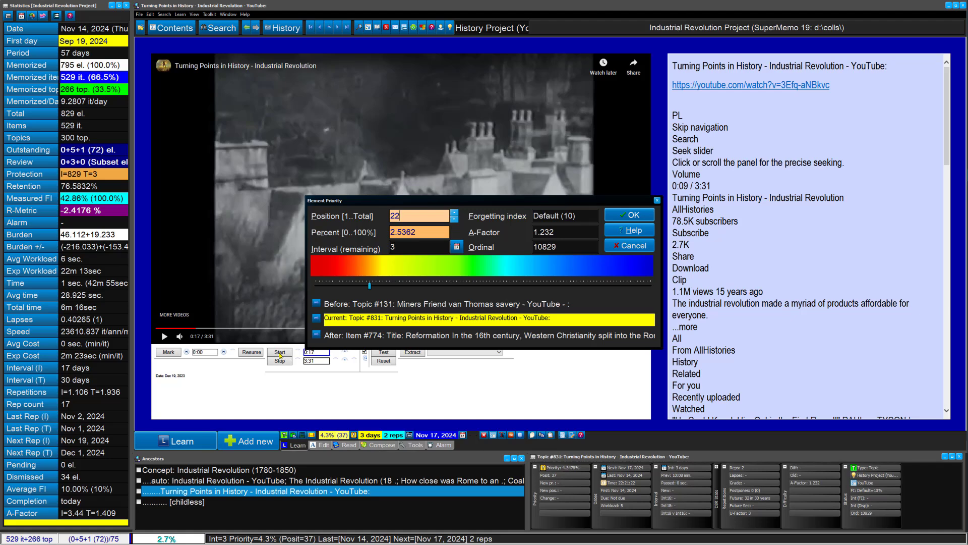
{"action": "left_click", "coordinate": [628, 215]}
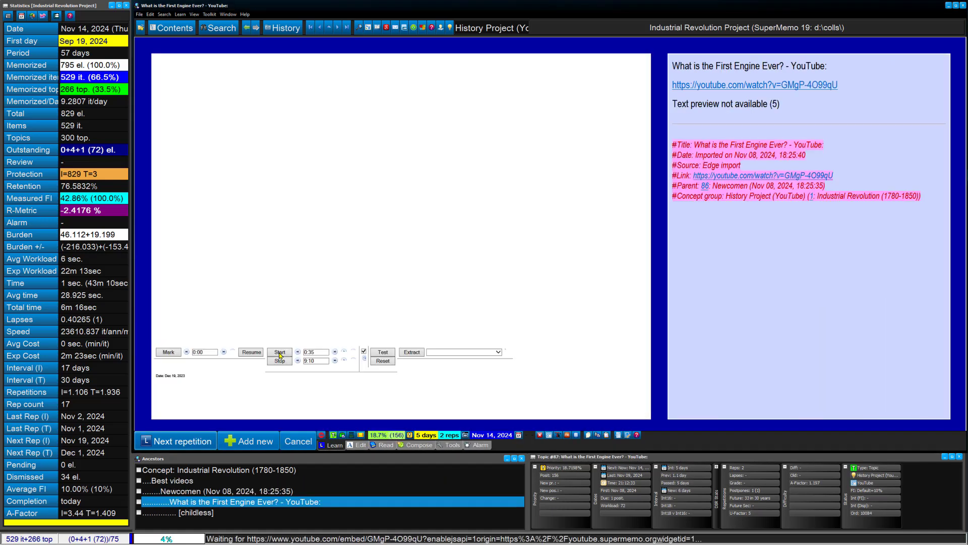
Step: Play the "What is the First Engine Ever?" video from its 0:35 clip start
{"action": "left_click", "coordinate": [279, 352]}
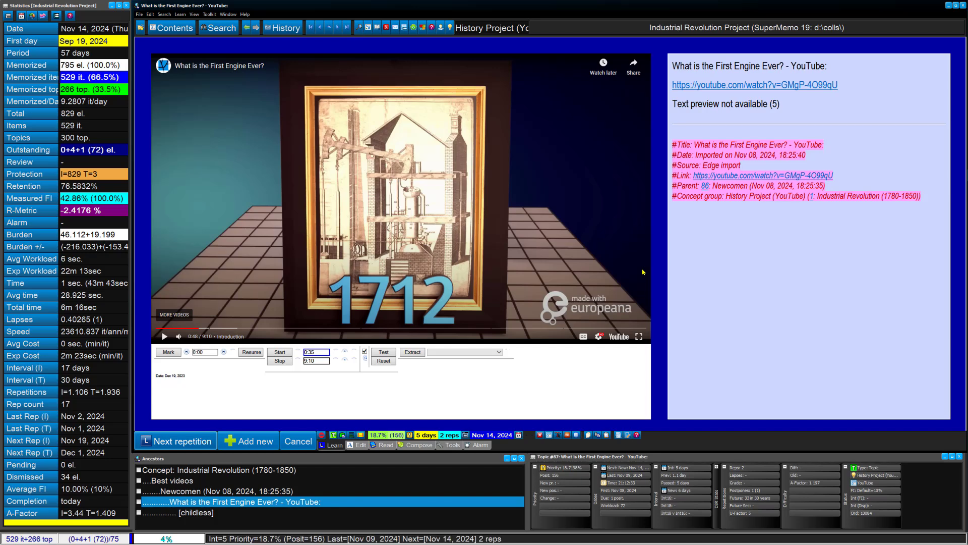
{"action": "mouse_move", "coordinate": [331, 108]}
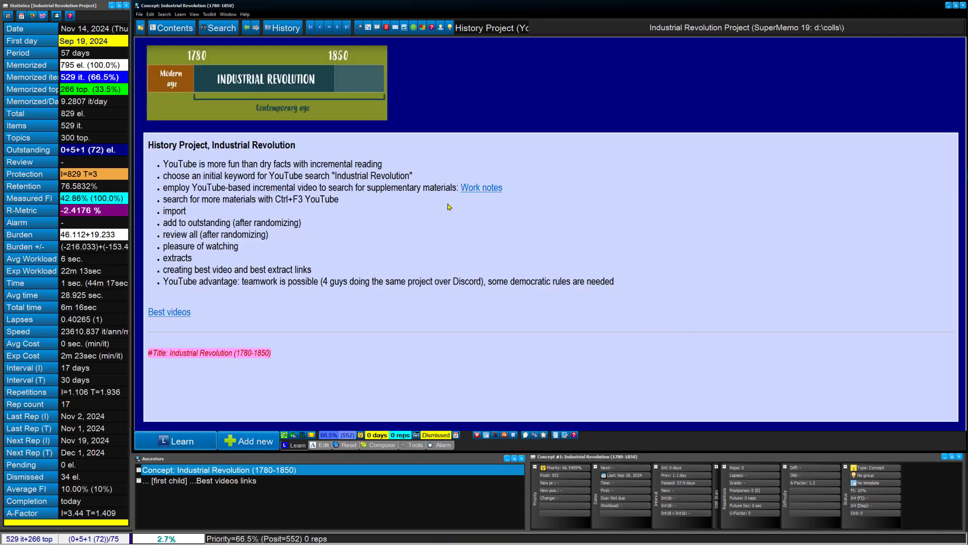
{"action": "mouse_move", "coordinate": [438, 200]}
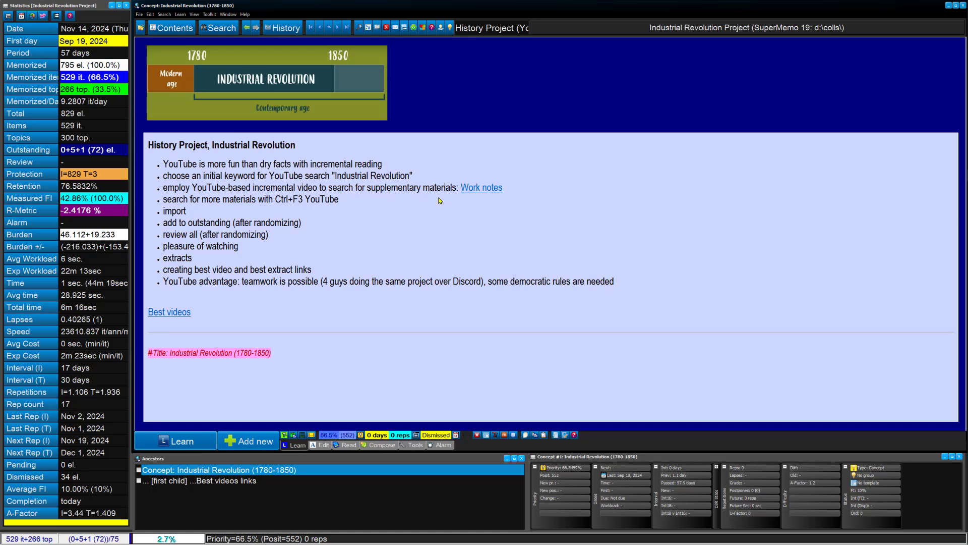
{"action": "mouse_move", "coordinate": [475, 188]}
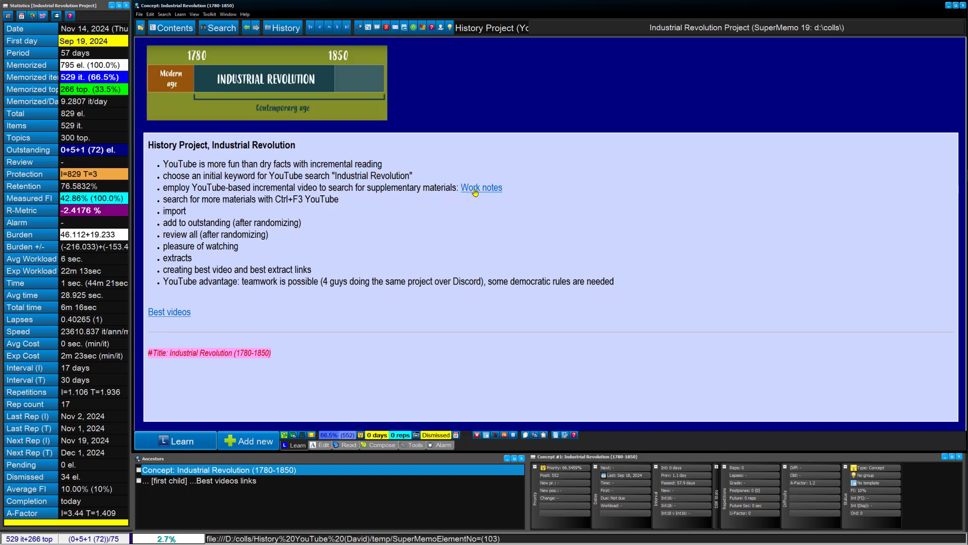
Step: Open the Work notes topic listing study ideas and Industrial Revolution personalities
{"action": "left_click", "coordinate": [483, 187]}
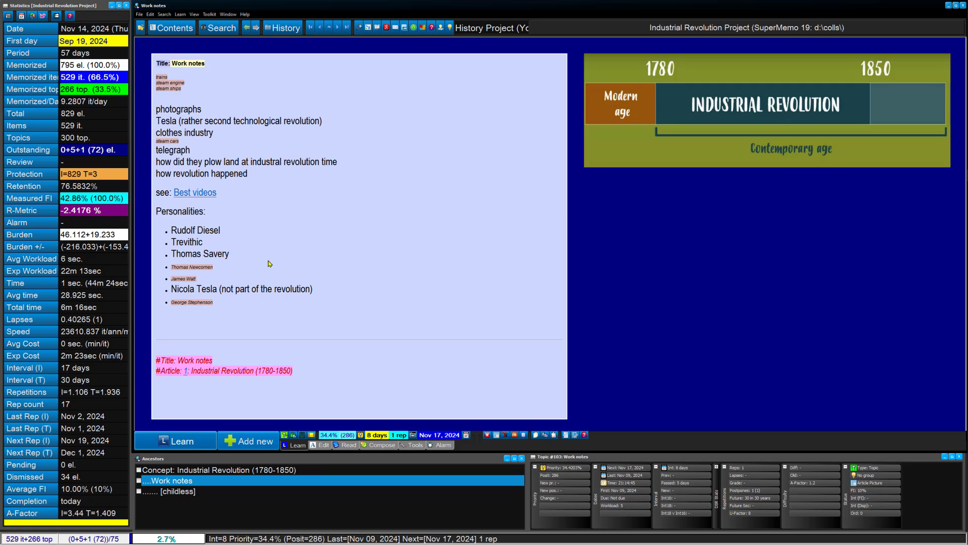
{"action": "mouse_move", "coordinate": [286, 139]}
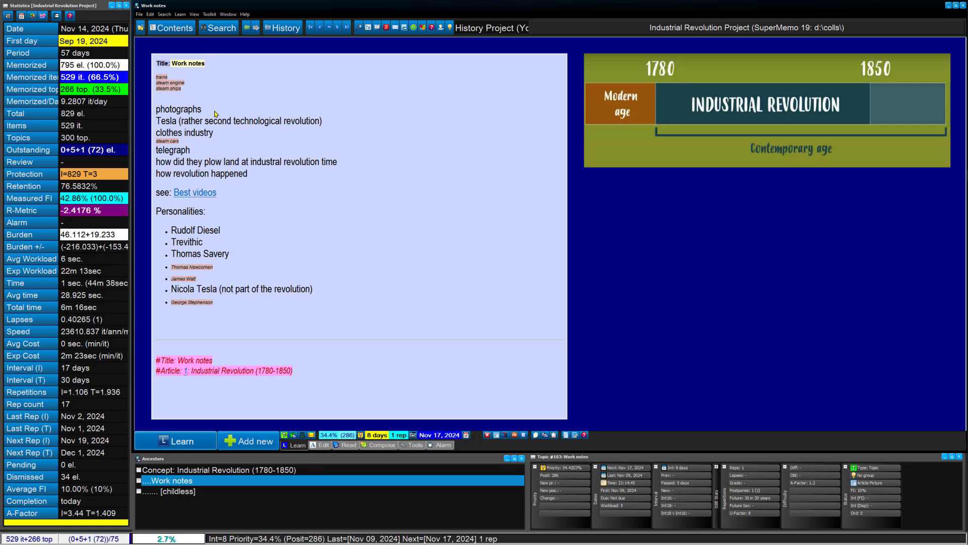
{"action": "mouse_move", "coordinate": [208, 116]}
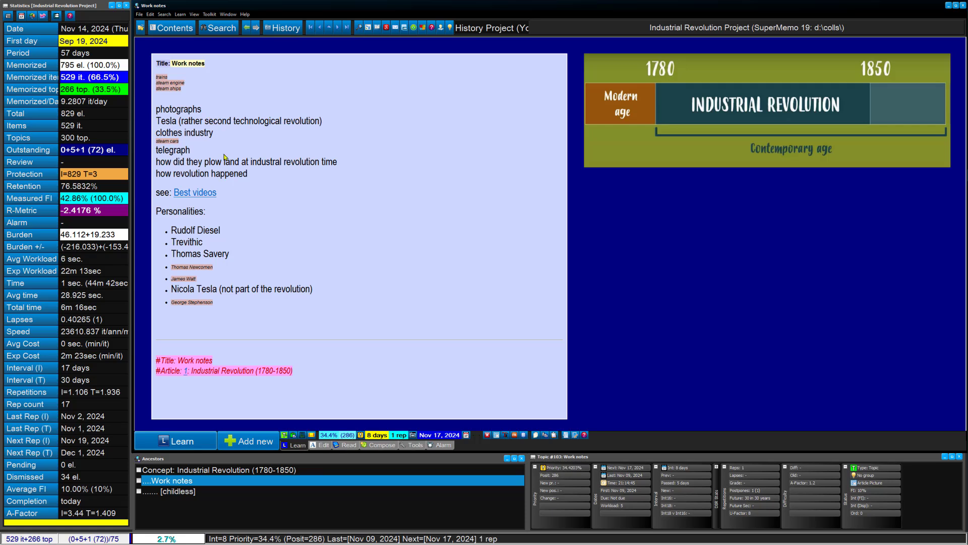
{"action": "mouse_move", "coordinate": [195, 192]}
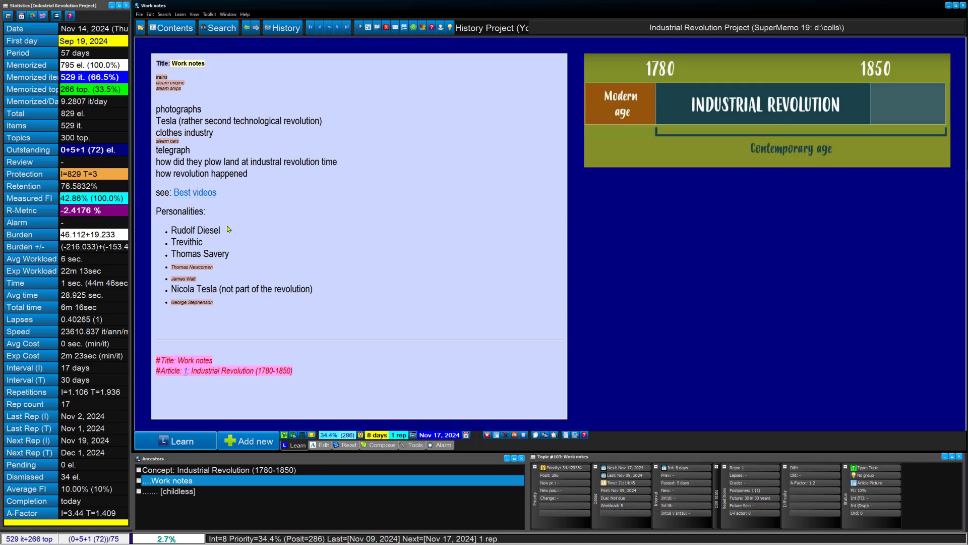
{"action": "mouse_move", "coordinate": [213, 241]}
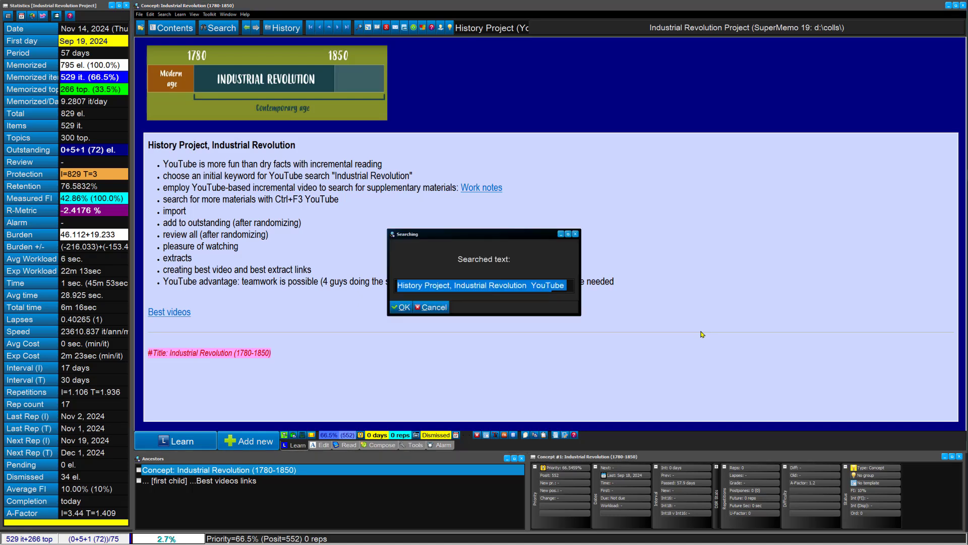
Step: Search YouTube for 'Thomas Savory' from SuperMemo's web search
{"action": "type", "text": "Thomas Sa"}
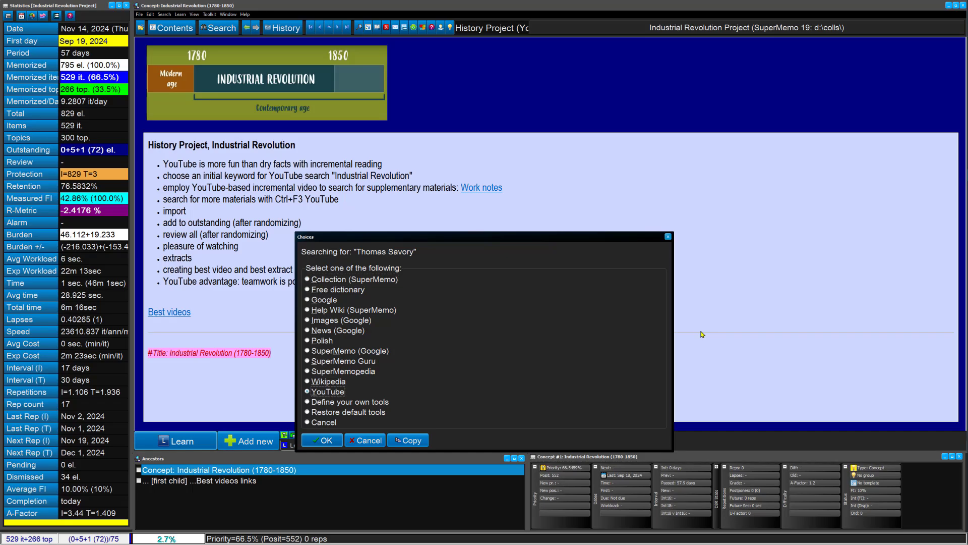
{"action": "left_click", "coordinate": [320, 439]}
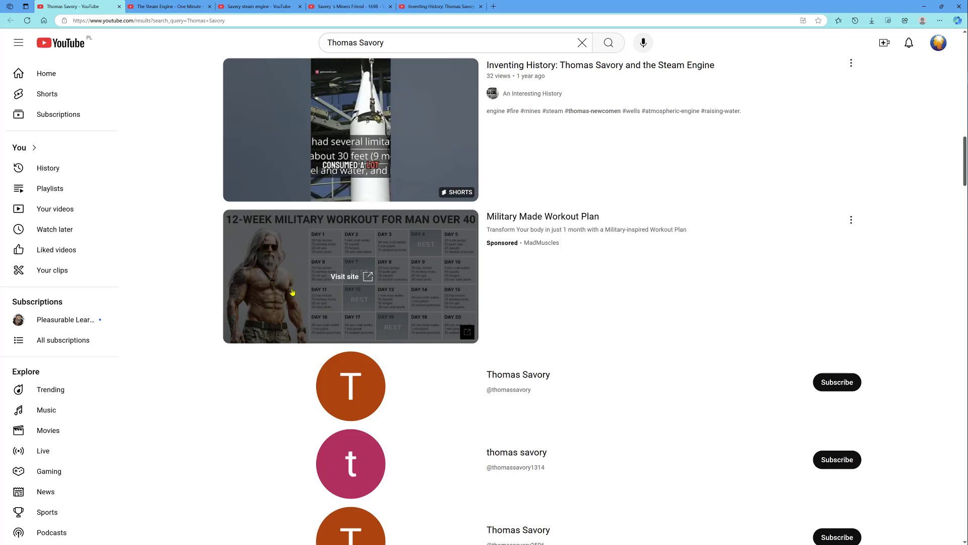
Step: Scroll the Thomas Savory results to find steam engine videos worth opening
{"action": "scroll", "scroll_direction": "down", "scroll_amount": 3}
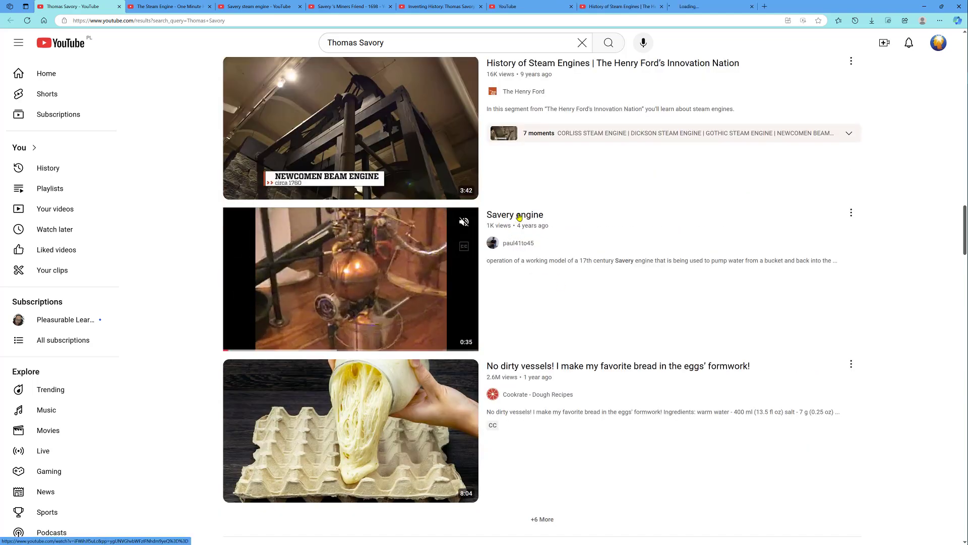
{"action": "scroll", "scroll_direction": "down", "scroll_amount": 3}
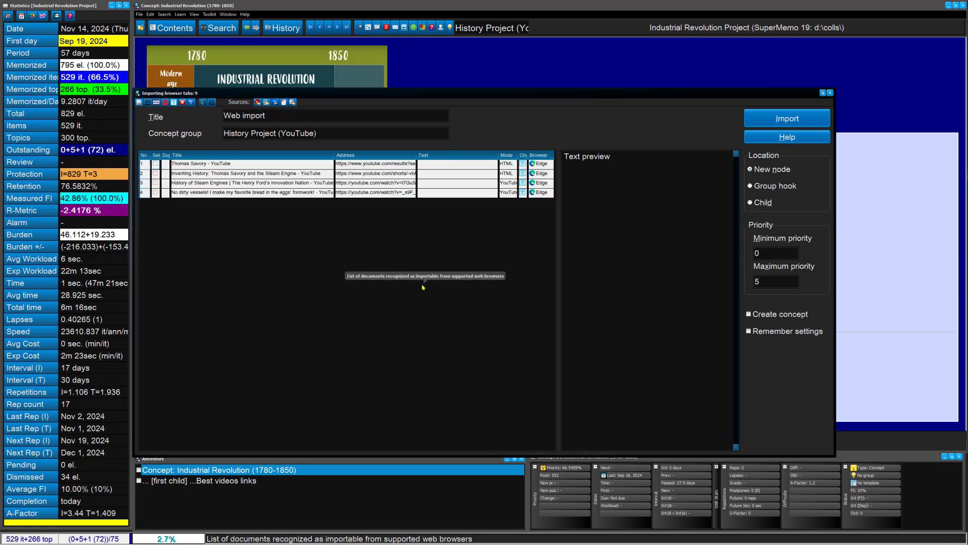
{"action": "mouse_move", "coordinate": [409, 236]}
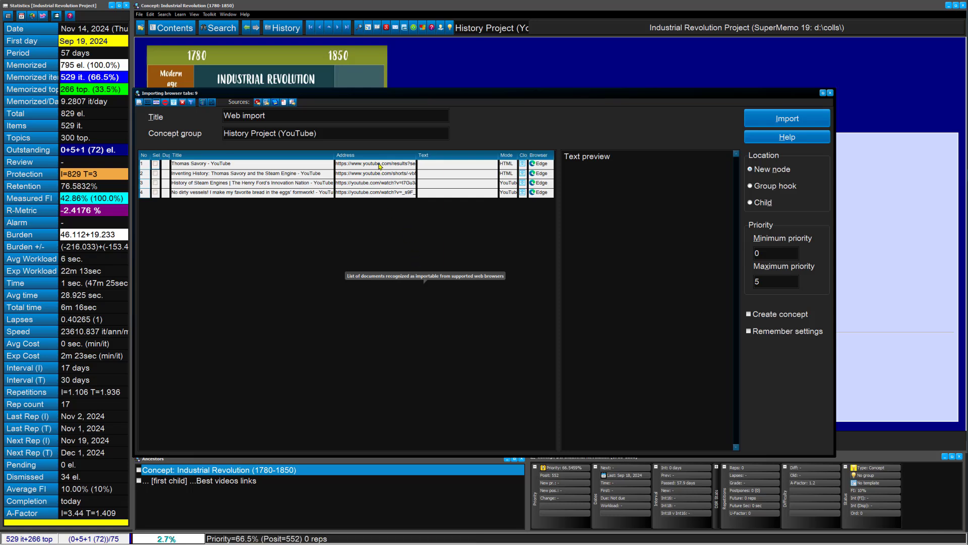
{"action": "mouse_move", "coordinate": [396, 176]}
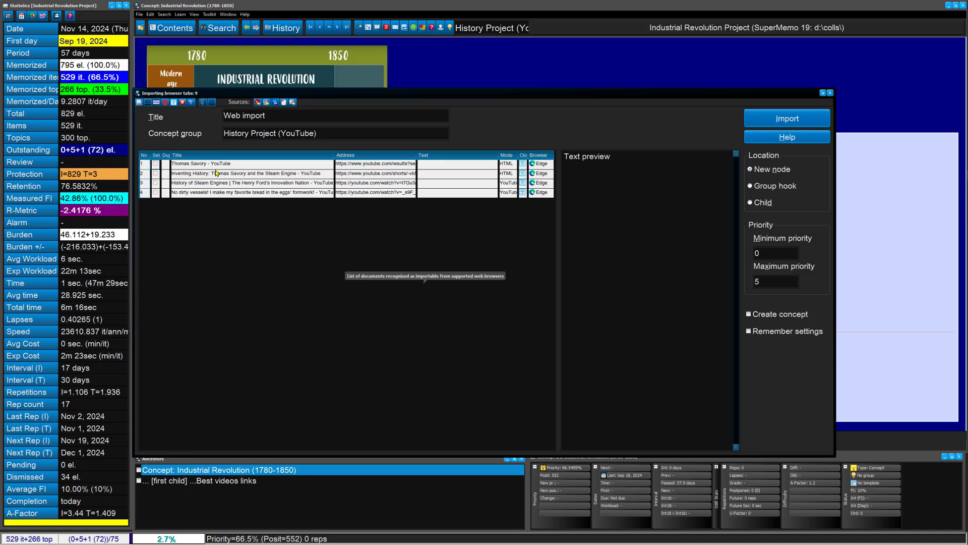
{"action": "mouse_move", "coordinate": [215, 161]}
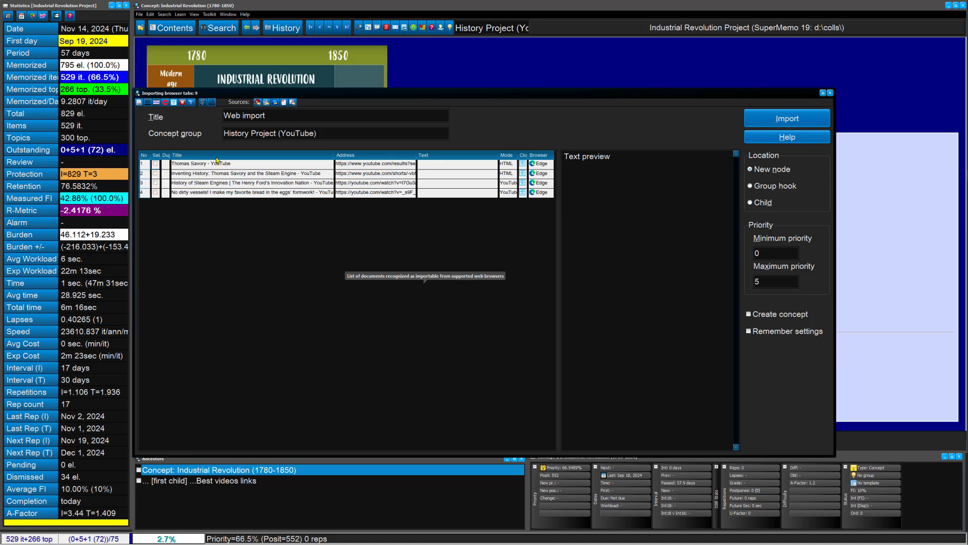
{"action": "mouse_move", "coordinate": [257, 102]}
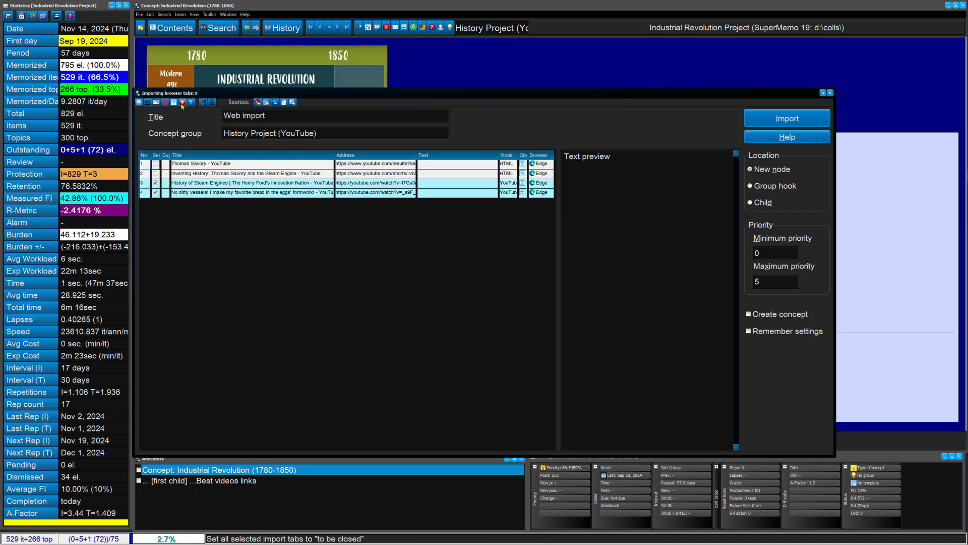
{"action": "mouse_move", "coordinate": [786, 118]}
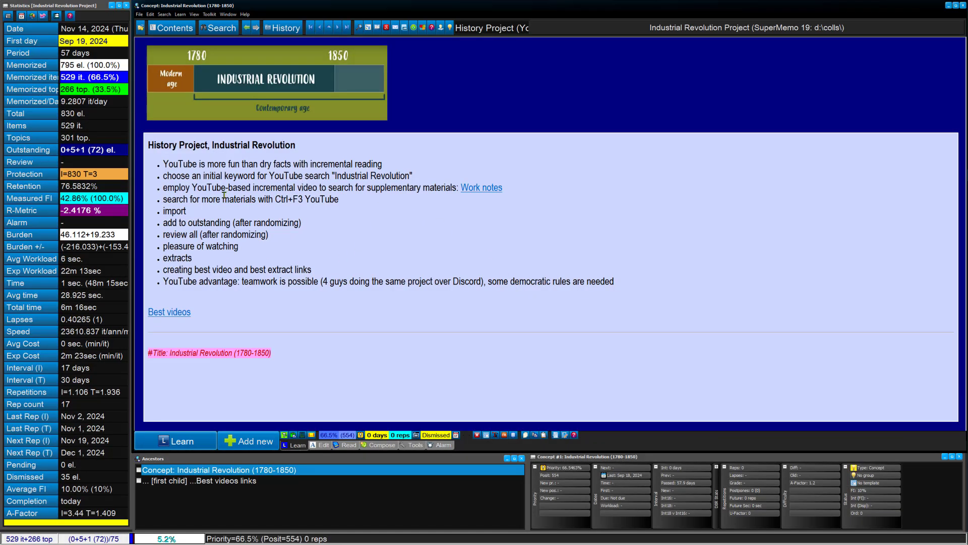
{"action": "mouse_move", "coordinate": [211, 232]}
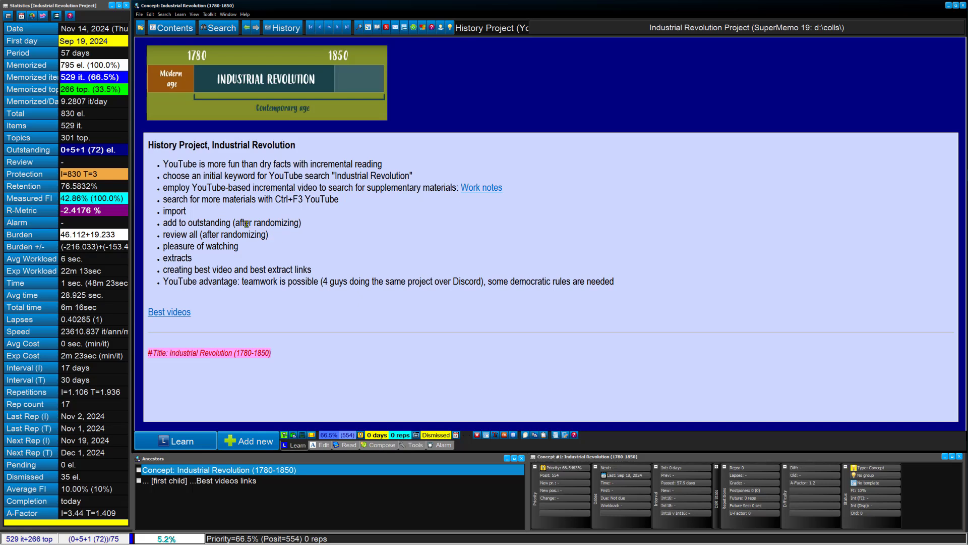
{"action": "mouse_move", "coordinate": [307, 209]}
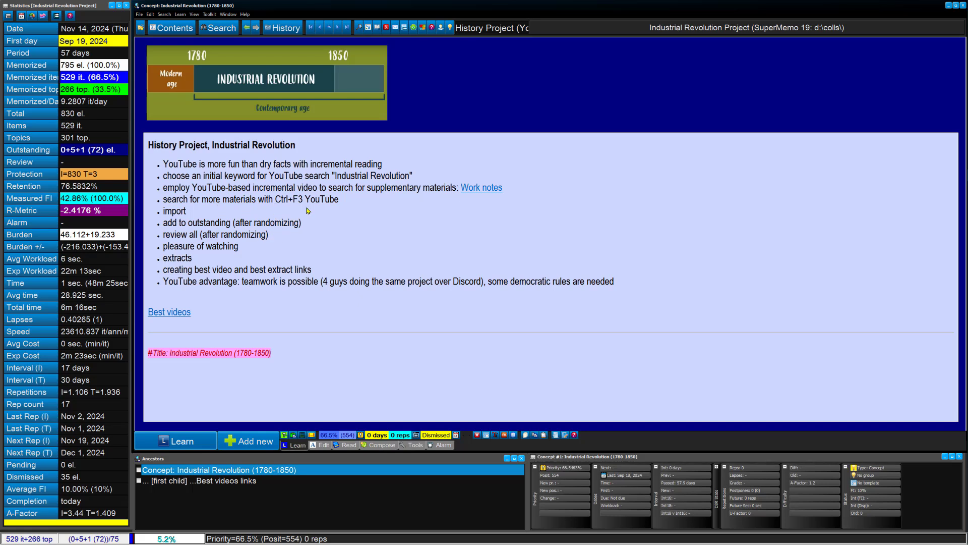
{"action": "mouse_move", "coordinate": [279, 235]}
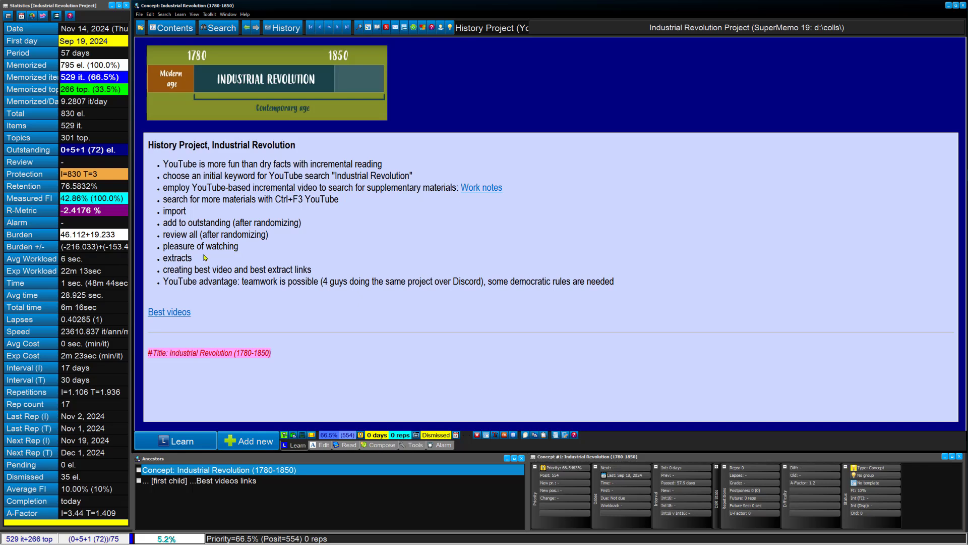
{"action": "mouse_move", "coordinate": [163, 257]}
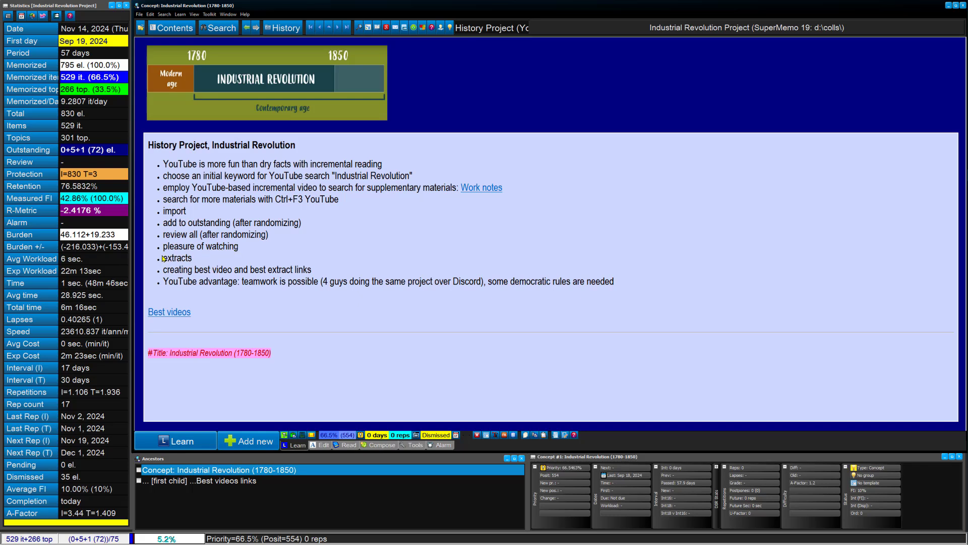
{"action": "mouse_move", "coordinate": [195, 264]}
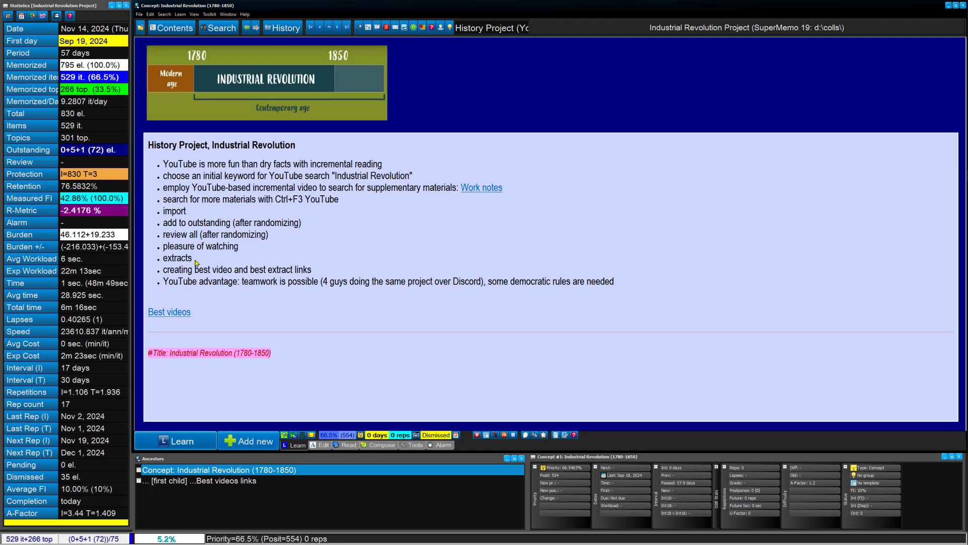
{"action": "mouse_move", "coordinate": [199, 259]}
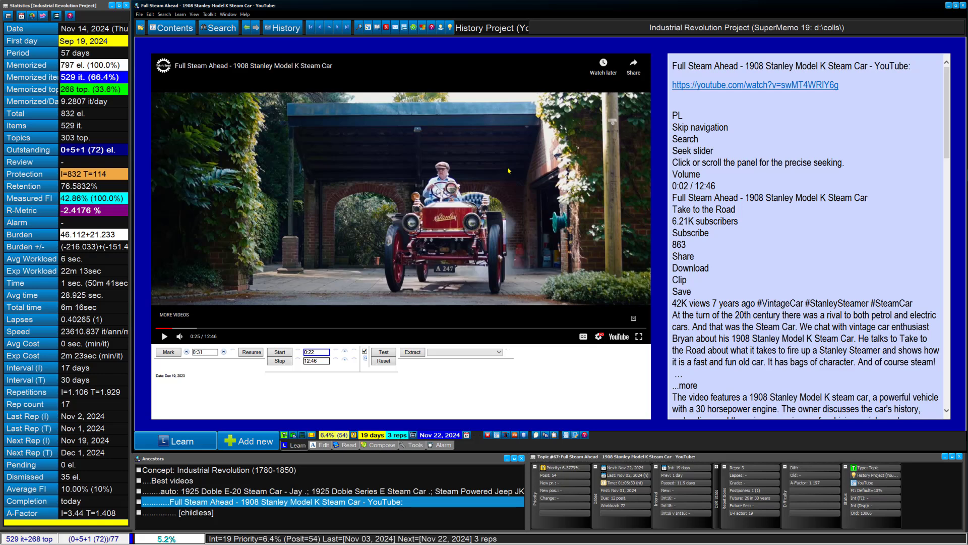
{"action": "mouse_move", "coordinate": [384, 312]}
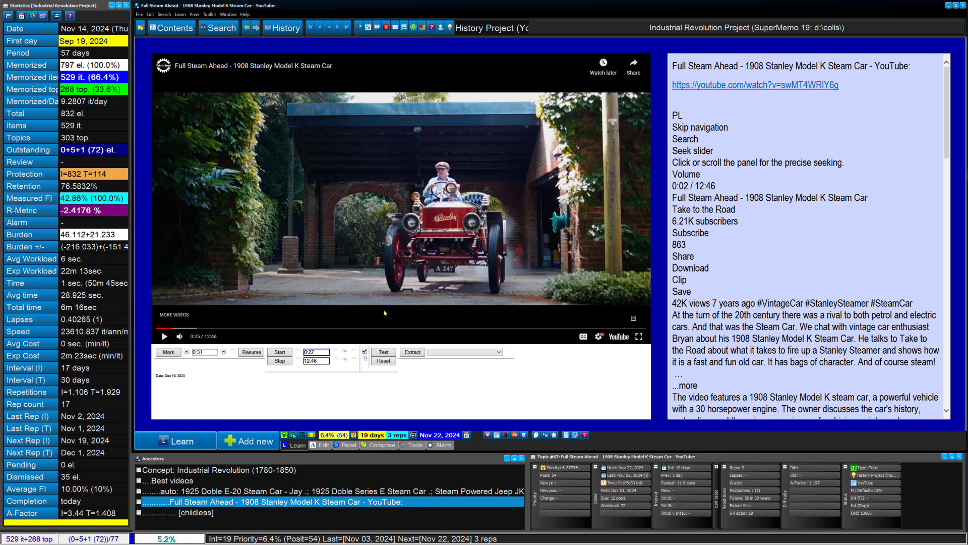
Step: Play the Stanley steam car video and create a 0:22–0:41 extract named Extract #1
{"action": "left_click", "coordinate": [383, 351]}
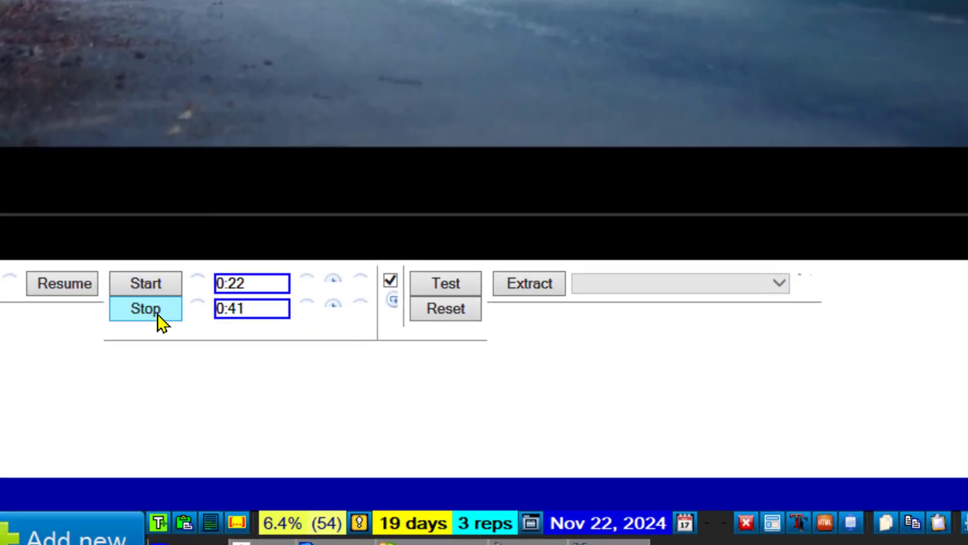
{"action": "left_click", "coordinate": [527, 283]}
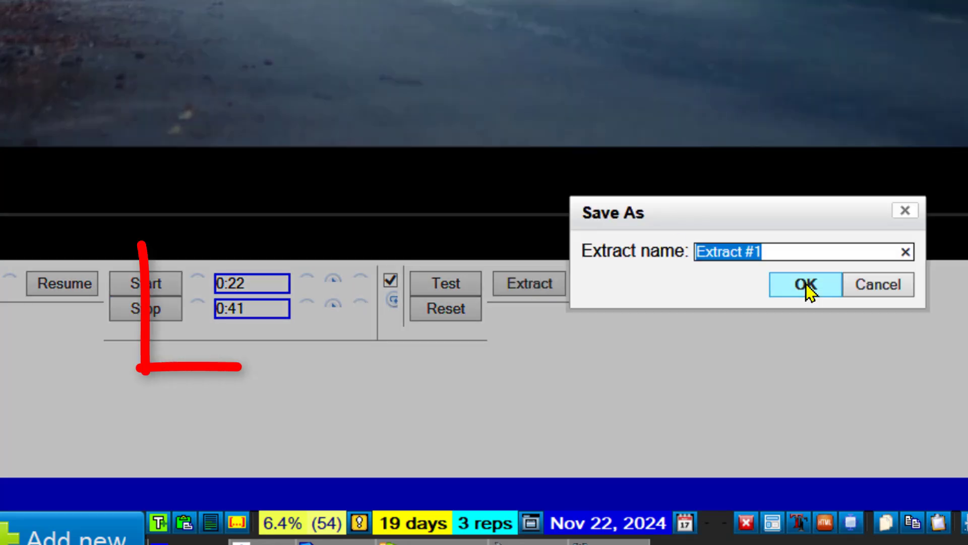
{"action": "left_click", "coordinate": [804, 284]}
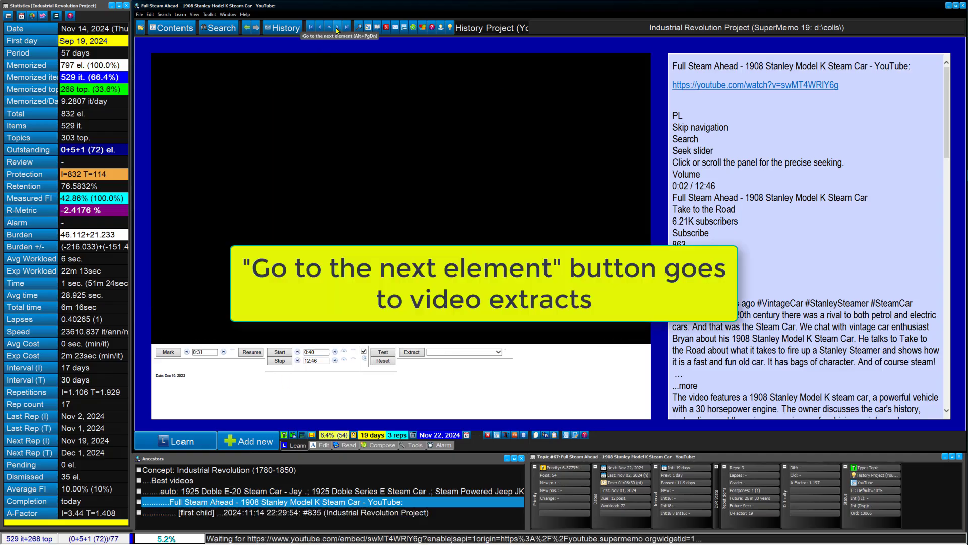
Step: Play the new 22–41 second extract, copy its reference with Ctrl+G, and go to Best videos links
{"action": "left_click", "coordinate": [336, 26]}
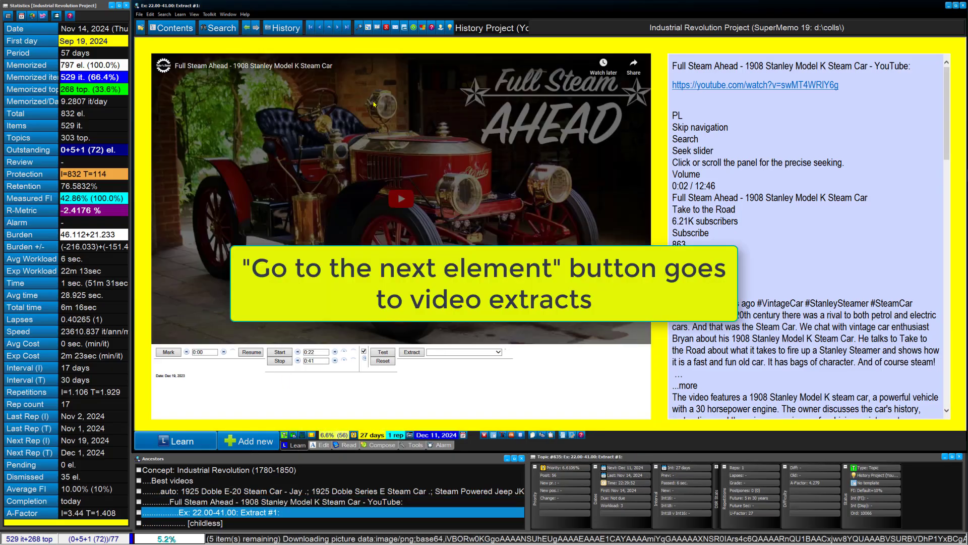
{"action": "left_click", "coordinate": [401, 199]}
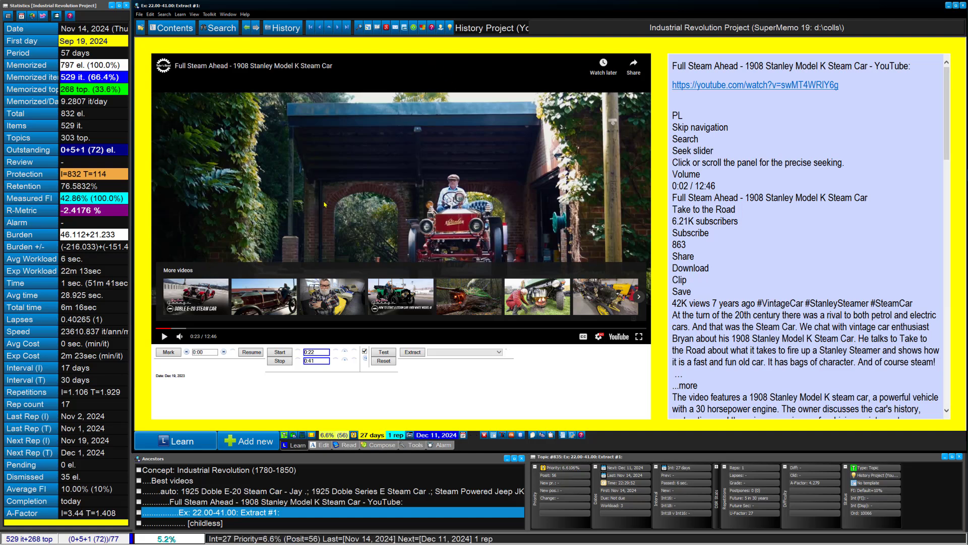
{"action": "mouse_move", "coordinate": [408, 178]}
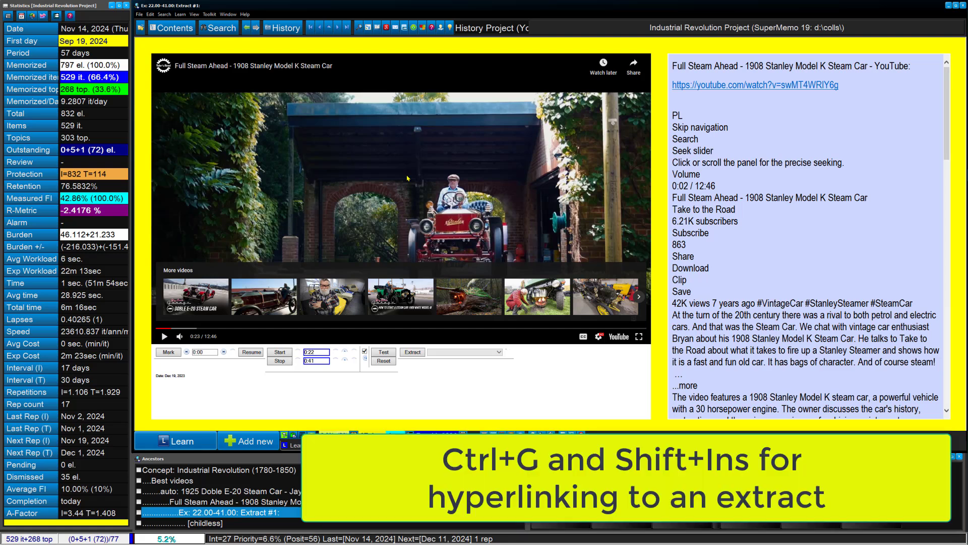
{"action": "key", "text": "ctrl+g"}
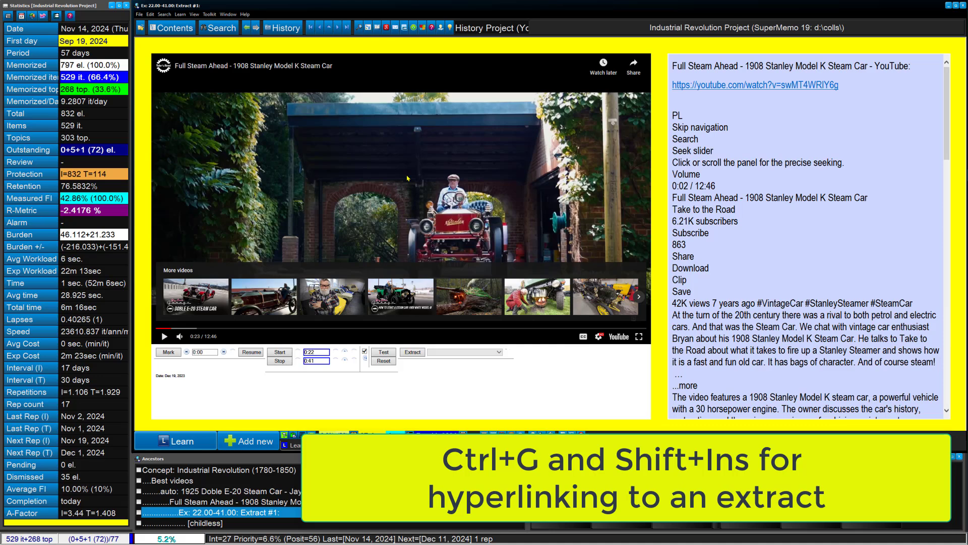
{"action": "left_click", "coordinate": [171, 27]}
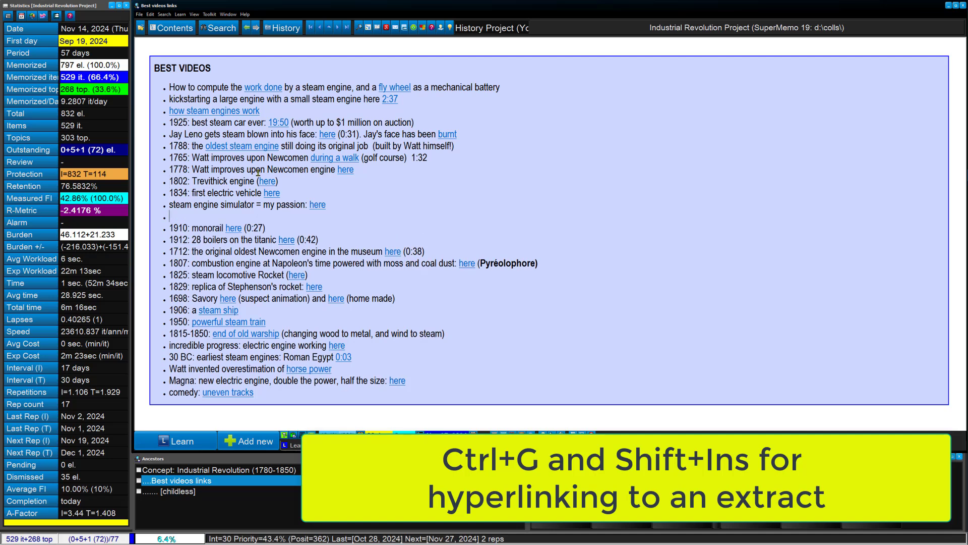
Step: Add a '1908: steam car' bullet and link its text to the steam car extract
{"action": "type", "text": "1908:"}
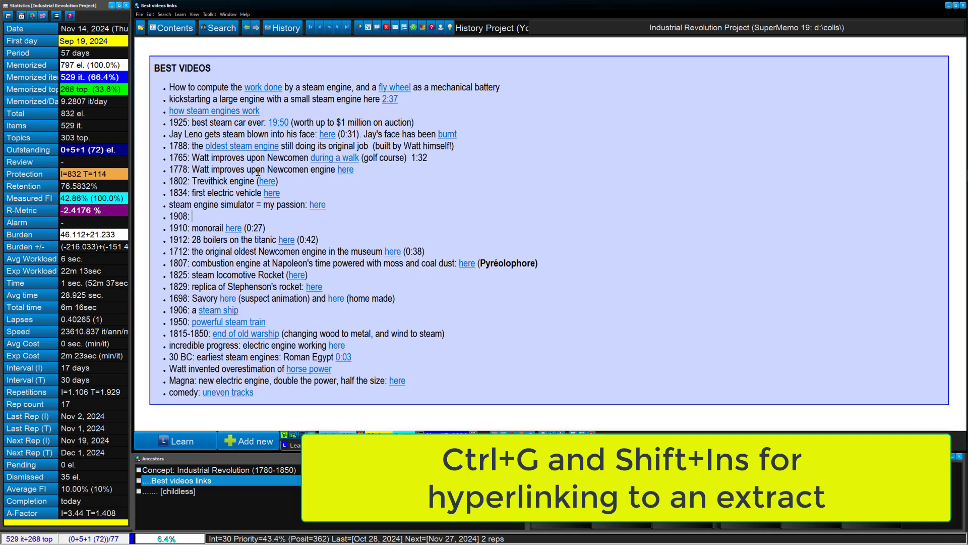
{"action": "type", "text": "steam car"}
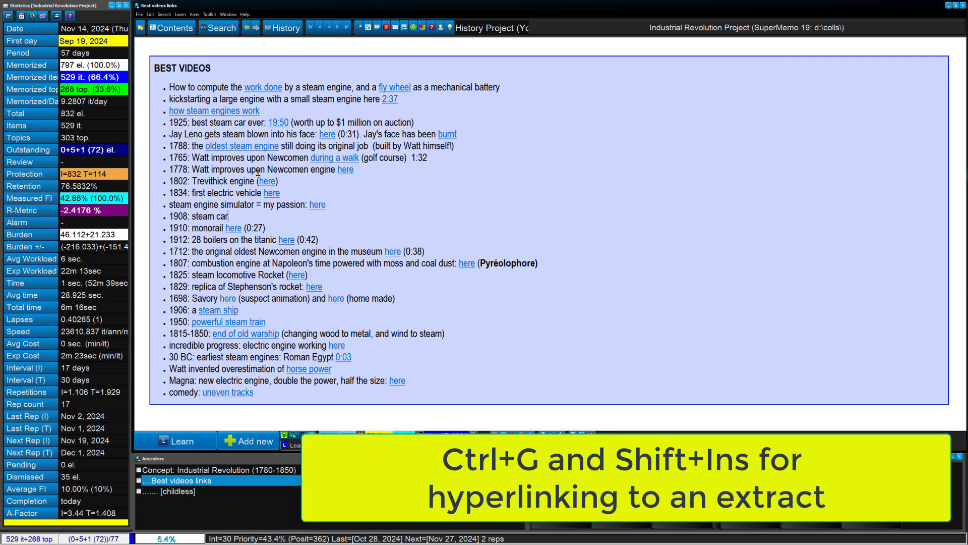
{"action": "double_click", "coordinate": [210, 216]}
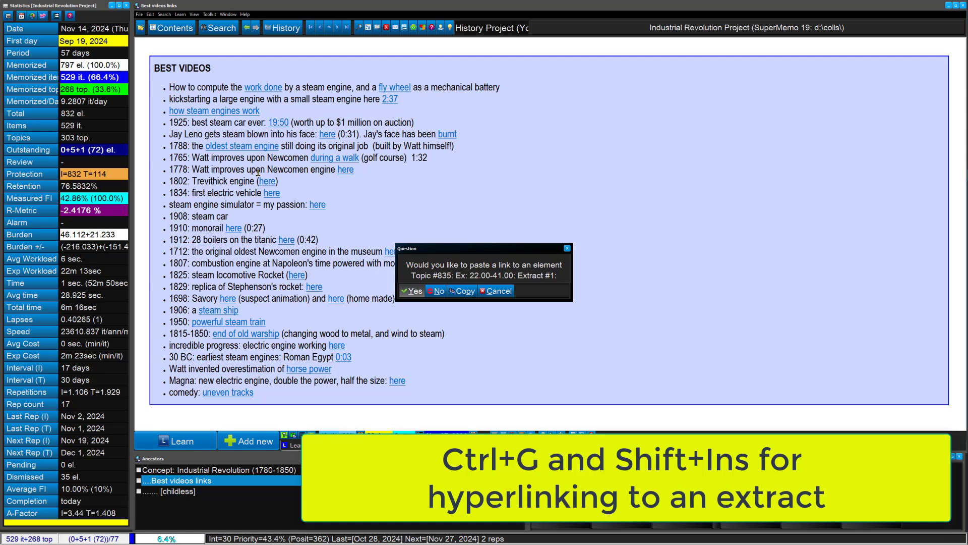
{"action": "left_click", "coordinate": [411, 291]}
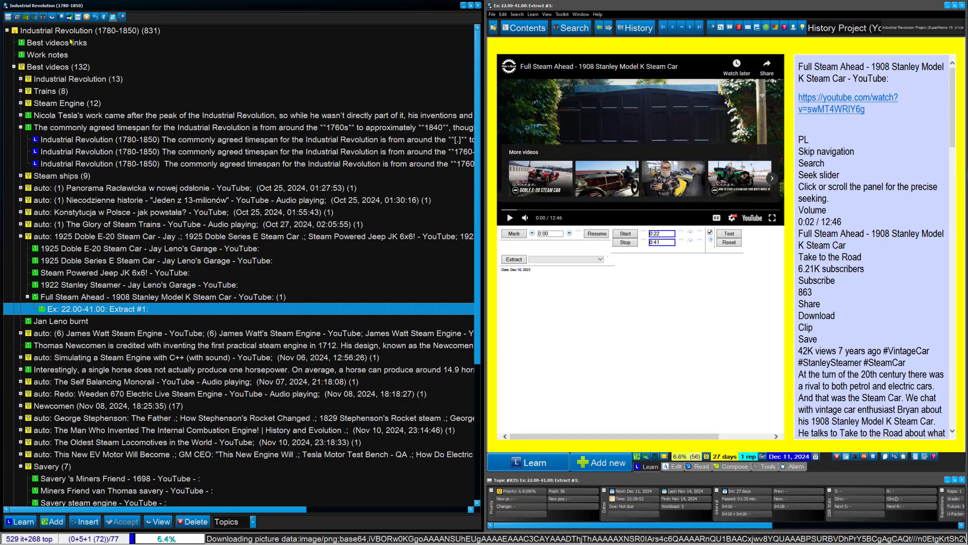
Step: Select 'Ex: 22.00-41.00: Extract #1' under the Full Steam Ahead video in the Contents tree
{"action": "left_click", "coordinate": [58, 42]}
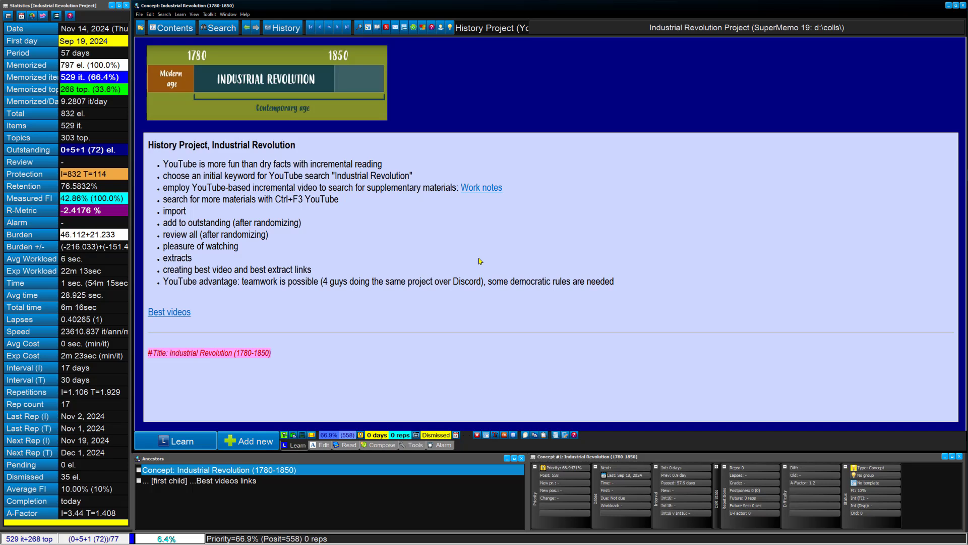
{"action": "mouse_move", "coordinate": [457, 221]}
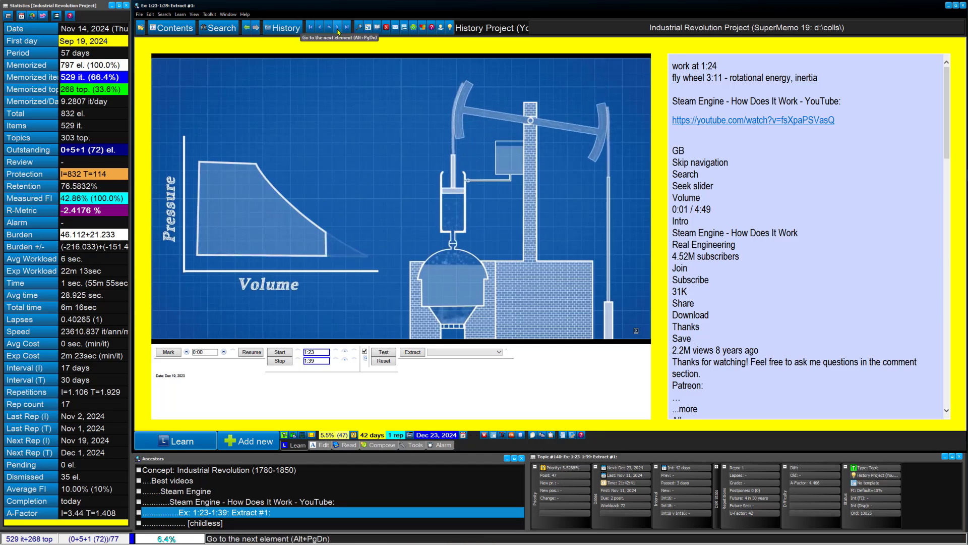
Step: Advance to the Steam Engine - How Does It Work 1:23–1:39 extract for review
{"action": "left_click", "coordinate": [347, 26]}
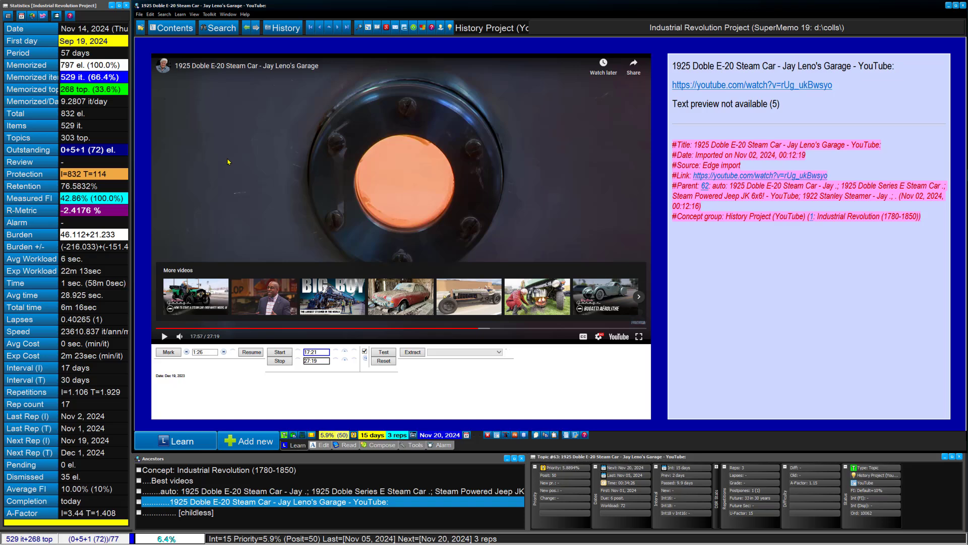
Step: Play the 1925 Doble E-20 Steam Car video and mark a clip start in the extract controls
{"action": "left_click", "coordinate": [164, 337]}
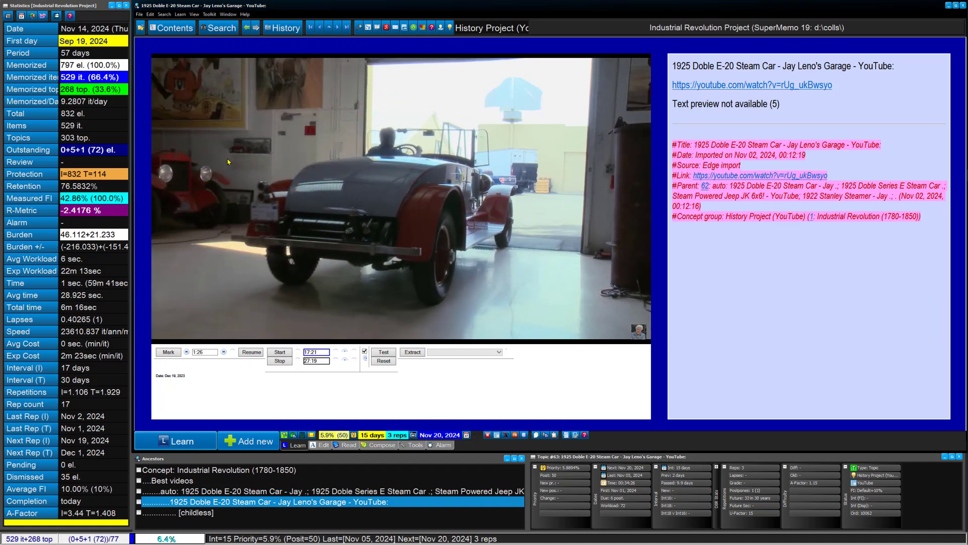
{"action": "left_click", "coordinate": [279, 352]}
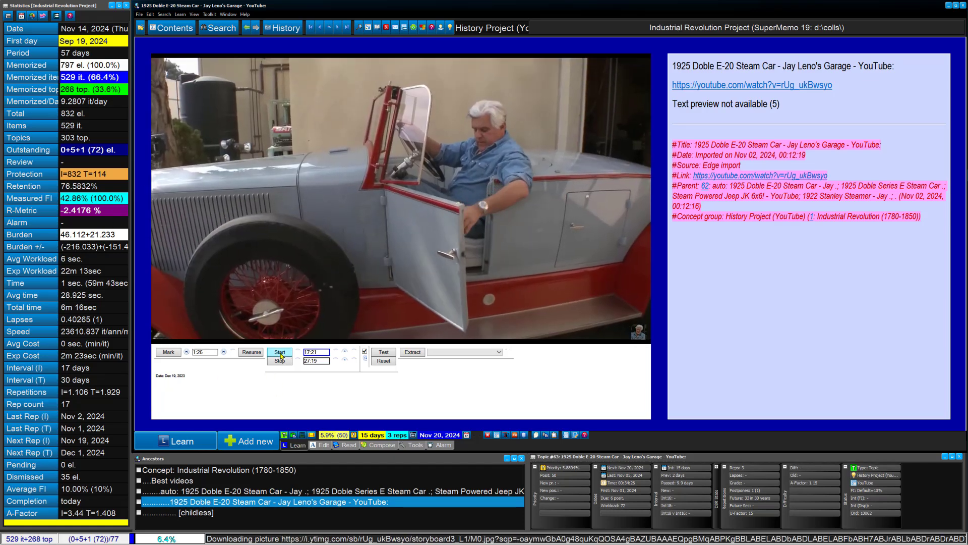